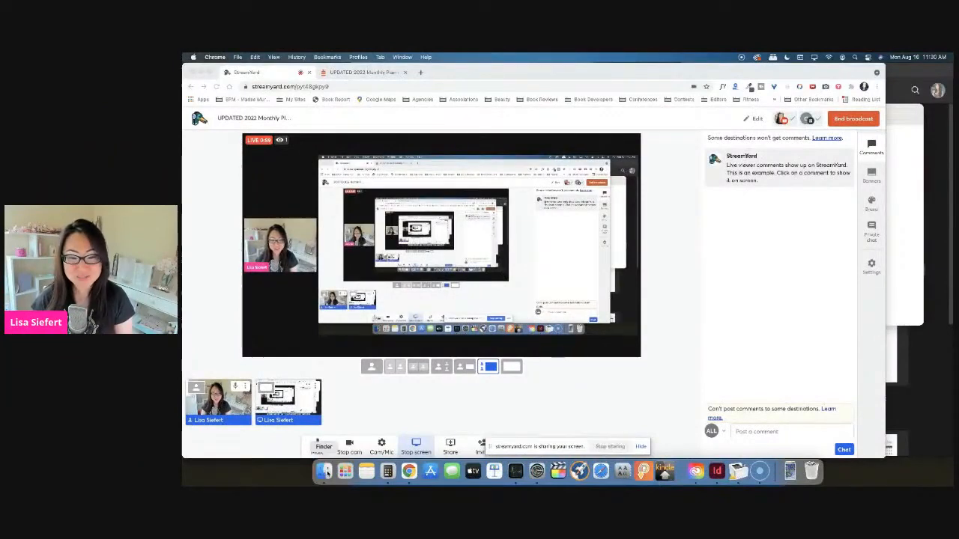
Bring the Monthly Sales Finder window with its 2022 planner template folders to the front.
{"action": "left_click", "coordinate": [324, 471]}
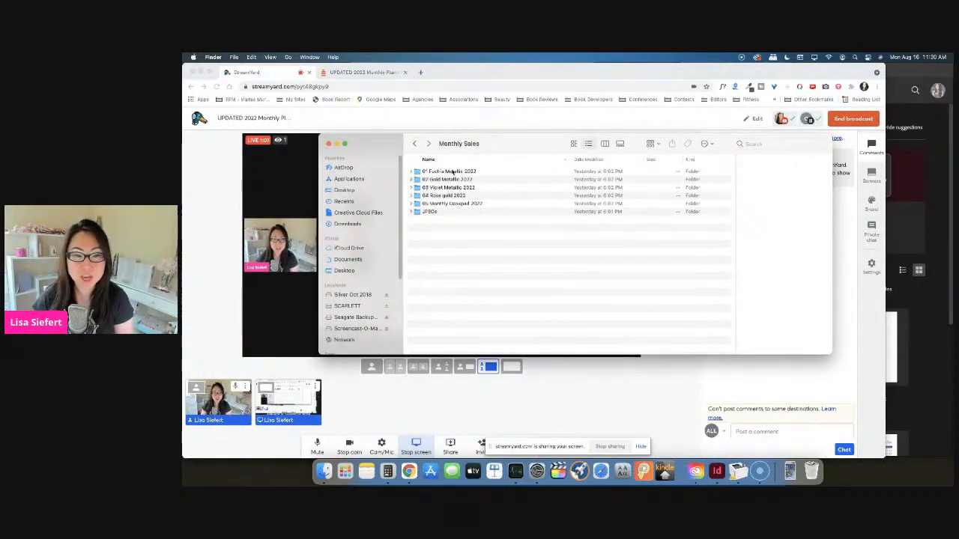
{"action": "left_click", "coordinate": [449, 179]}
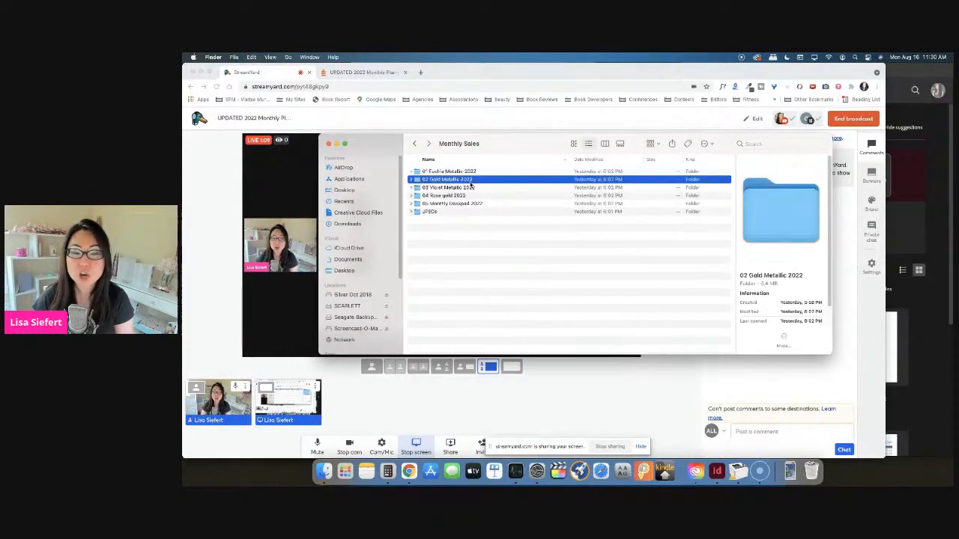
{"action": "left_click", "coordinate": [449, 187]}
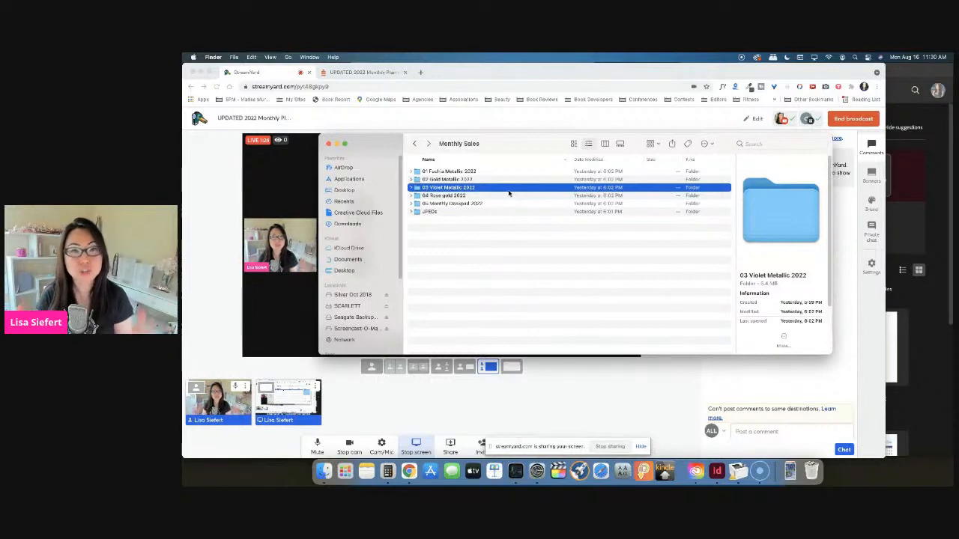
{"action": "left_click", "coordinate": [443, 196]}
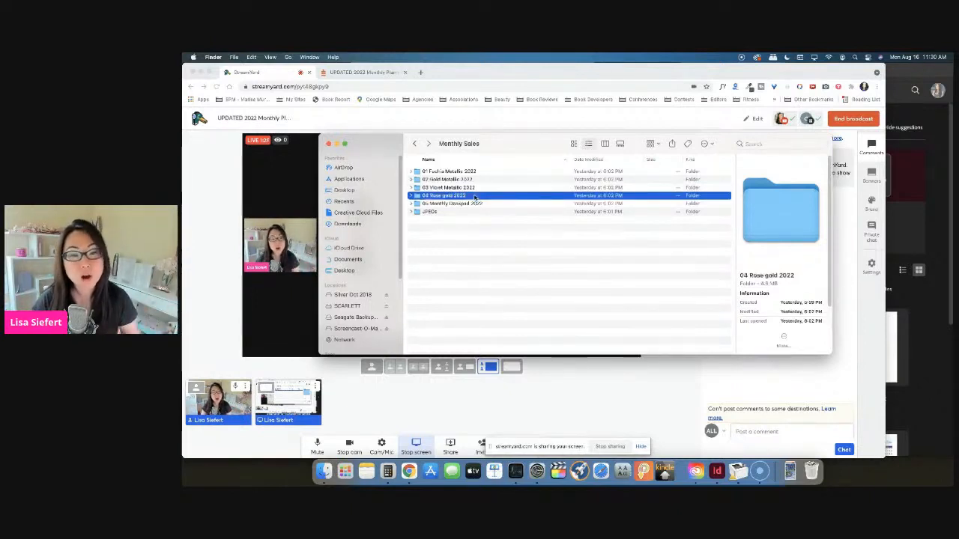
{"action": "double_click", "coordinate": [443, 195]}
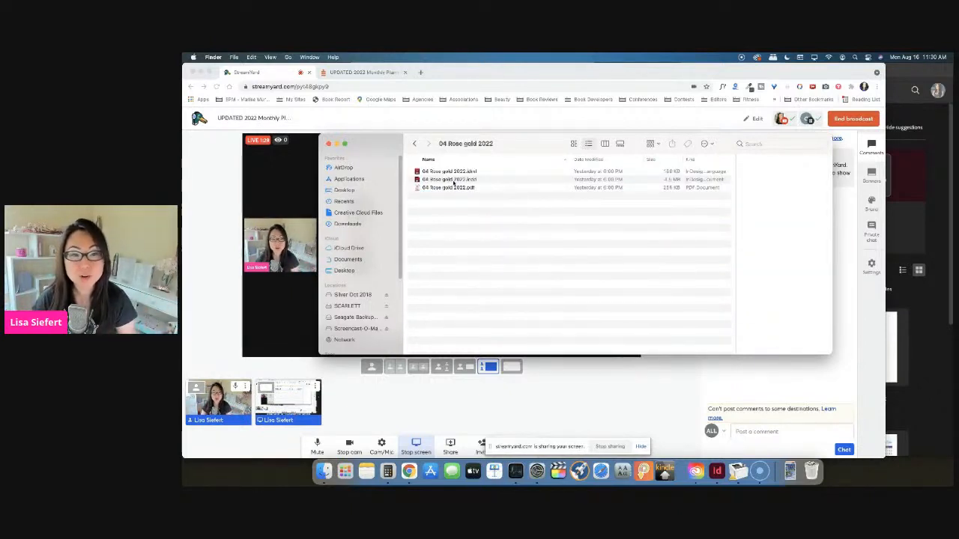
{"action": "left_click", "coordinate": [448, 187]}
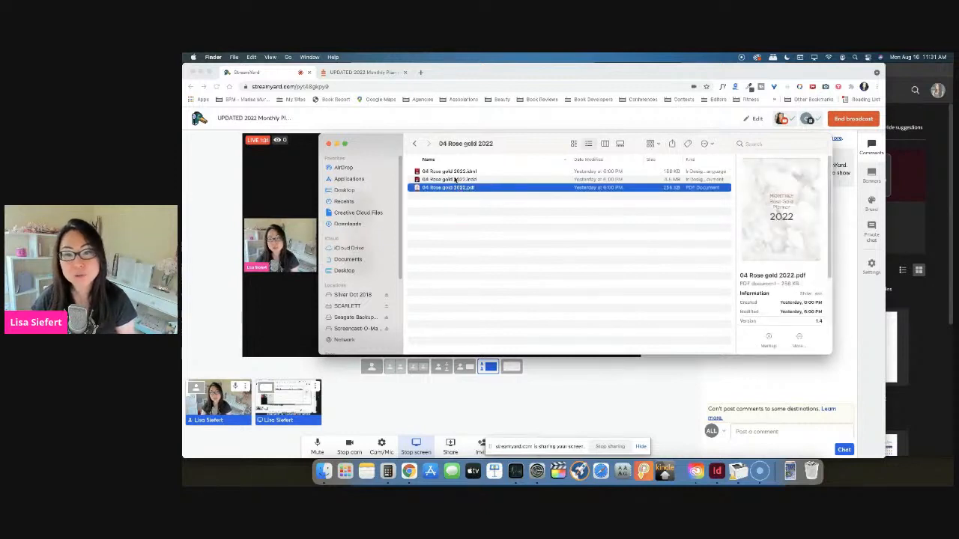
{"action": "left_click", "coordinate": [416, 143]}
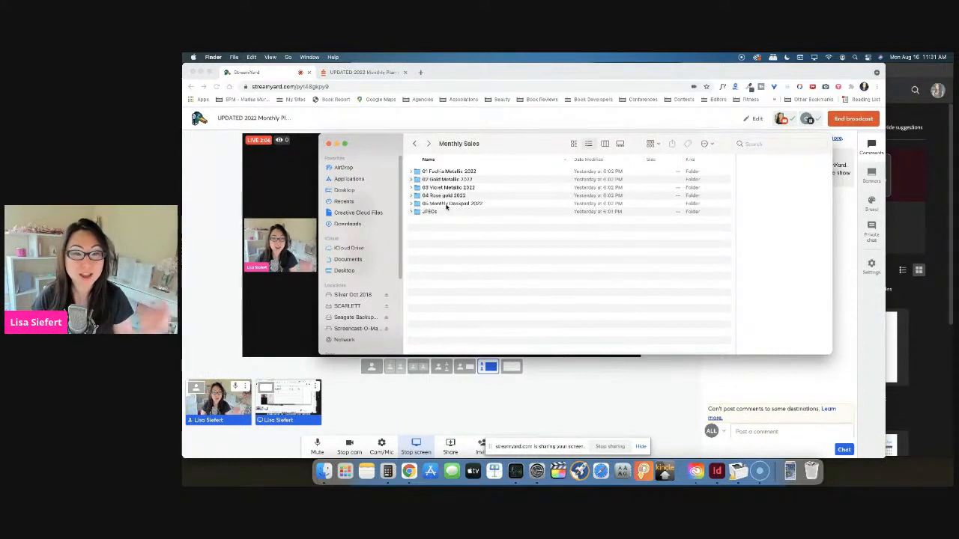
Preview the 05 Monthly Deskpad 2022 PDF, then open the 01 Fuchia Metallic 2022 InDesign file.
{"action": "double_click", "coordinate": [453, 203]}
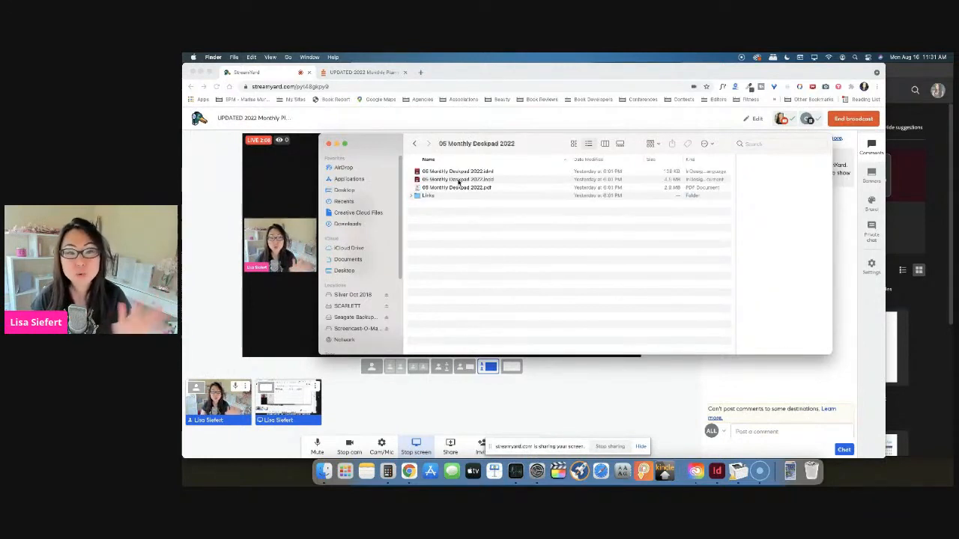
{"action": "left_click", "coordinate": [455, 187]}
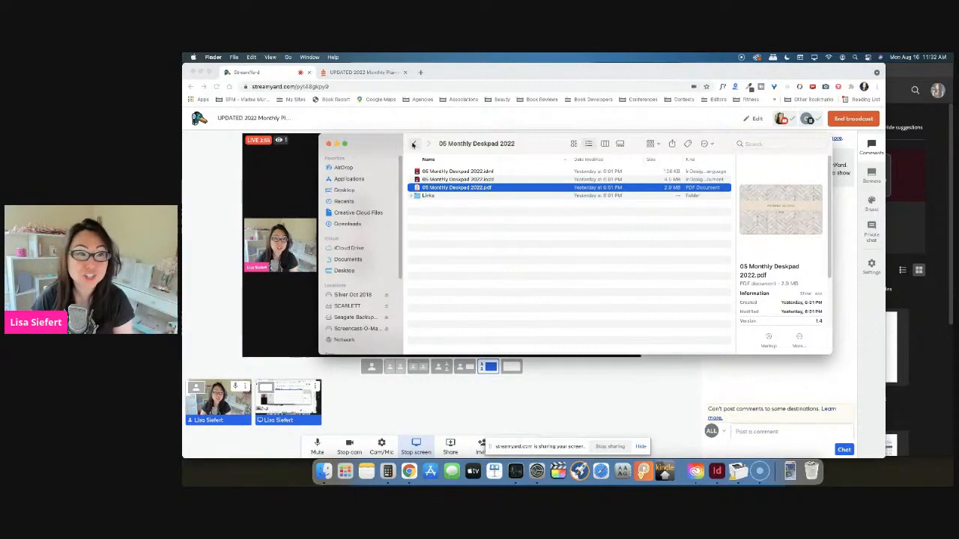
{"action": "left_click", "coordinate": [414, 143]}
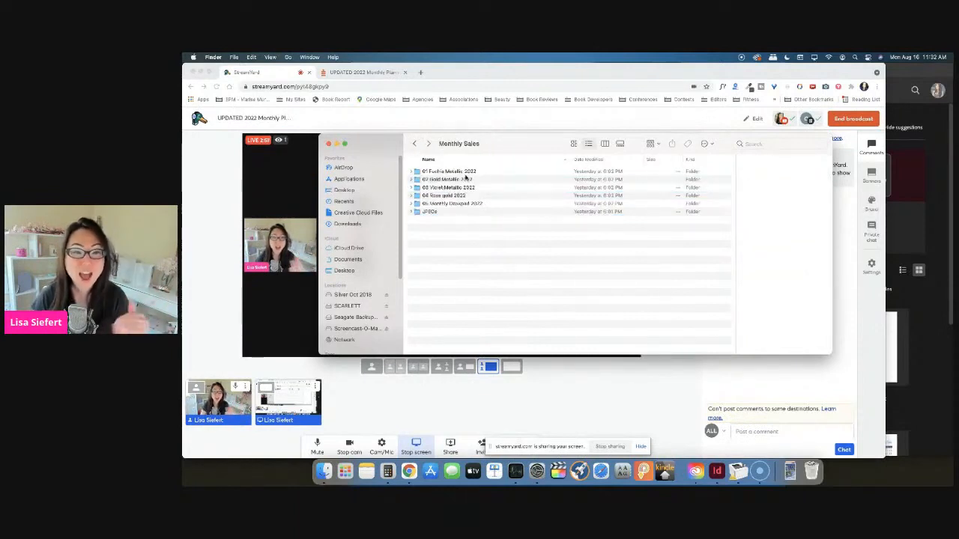
{"action": "double_click", "coordinate": [449, 171]}
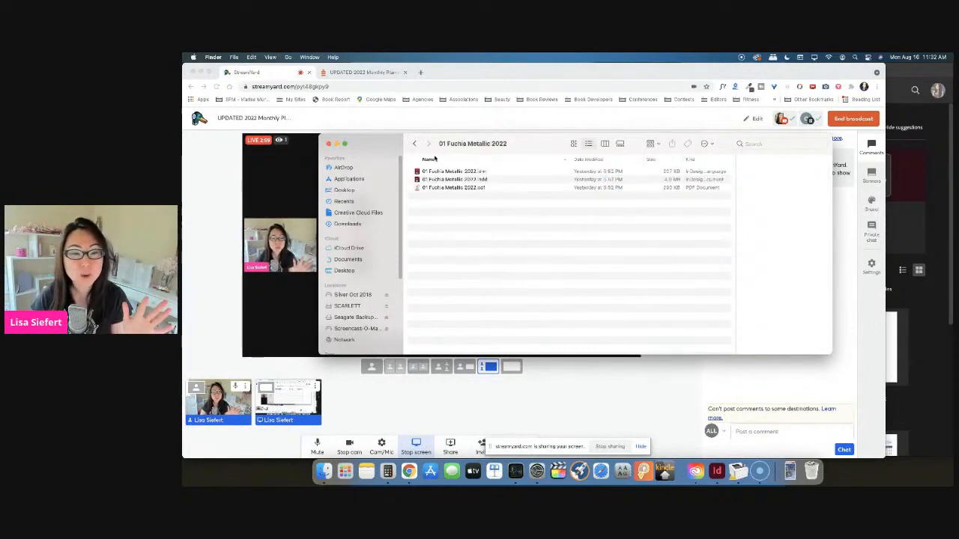
{"action": "left_click", "coordinate": [414, 143]}
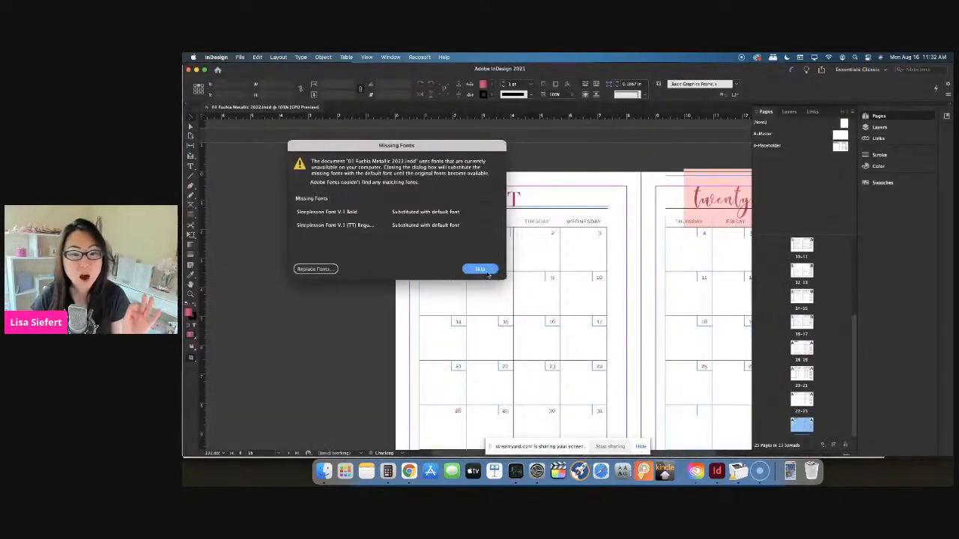
Skip the missing fonts, turn on Overprint Preview, and select the cover's top pink stripe.
{"action": "left_click", "coordinate": [367, 57]}
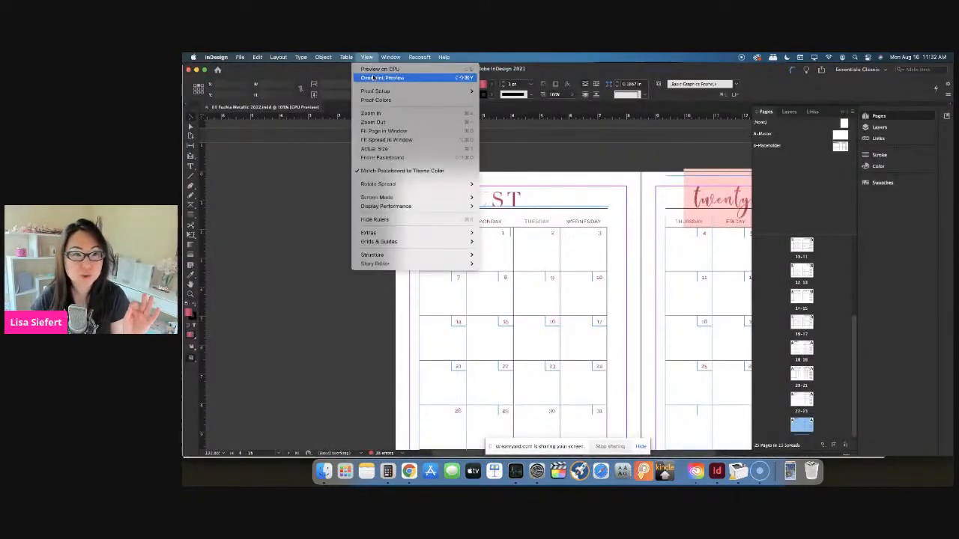
{"action": "left_click", "coordinate": [383, 78]}
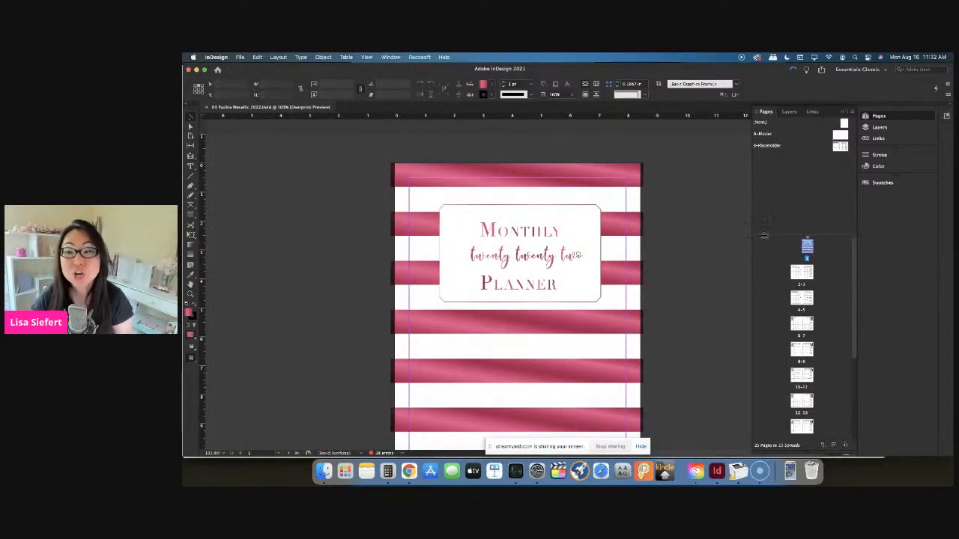
{"action": "mouse_move", "coordinate": [573, 191]}
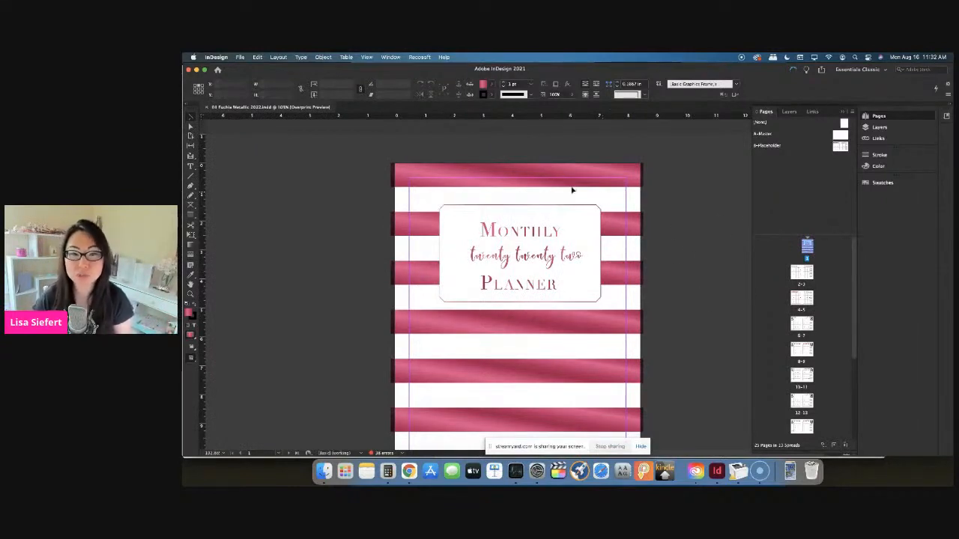
{"action": "left_click", "coordinate": [517, 175]}
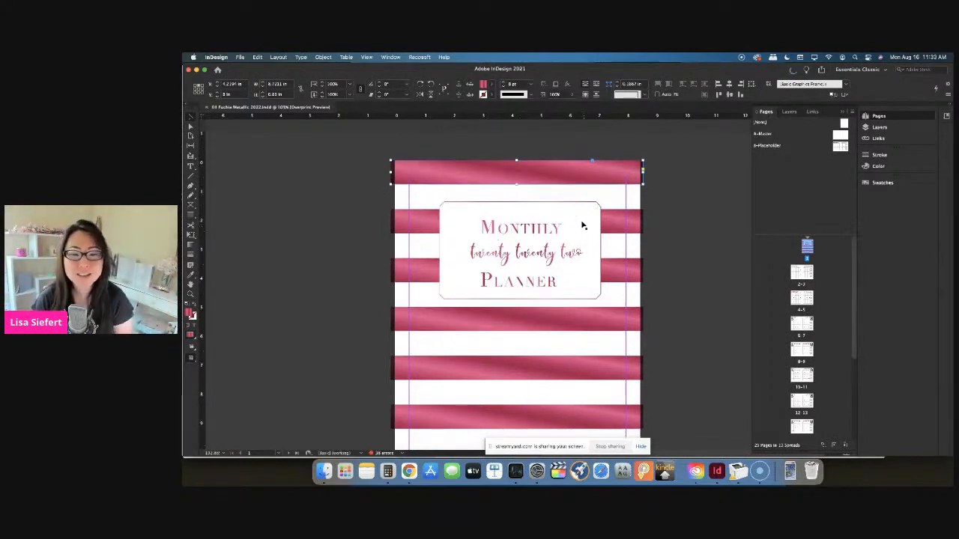
Replace the cover title word 'Monthly' with 'Fabulous' and type 'Diary' in the title.
{"action": "left_click", "coordinate": [521, 225]}
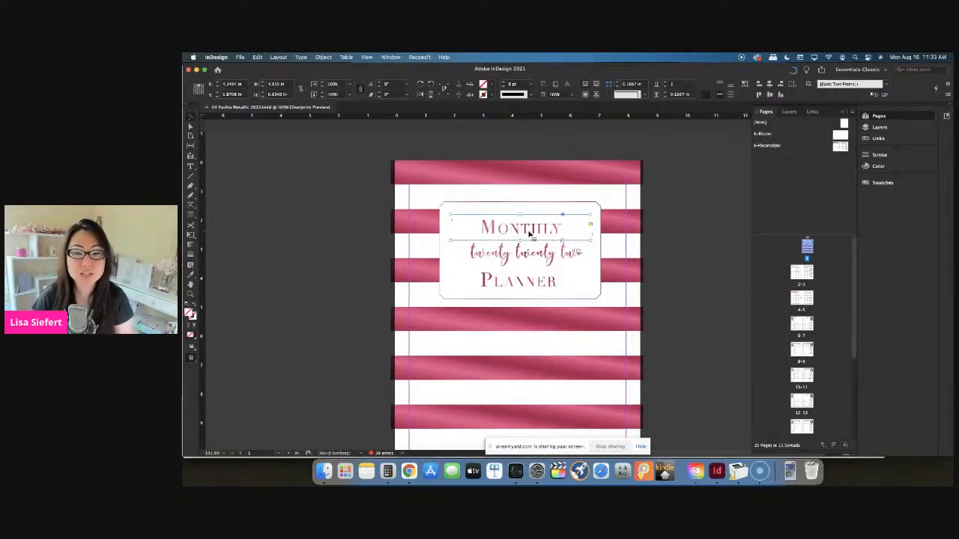
{"action": "double_click", "coordinate": [521, 227]}
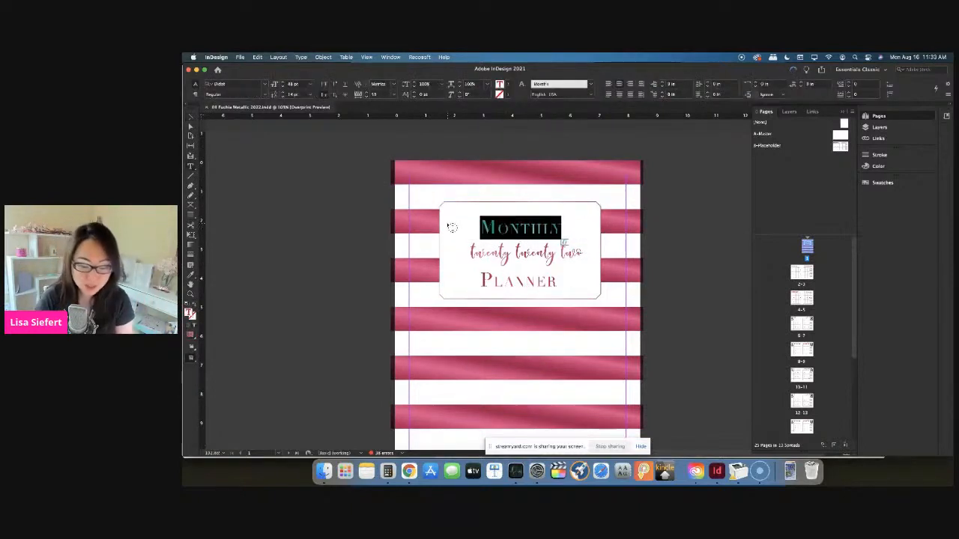
{"action": "type", "text": "Fabulous"}
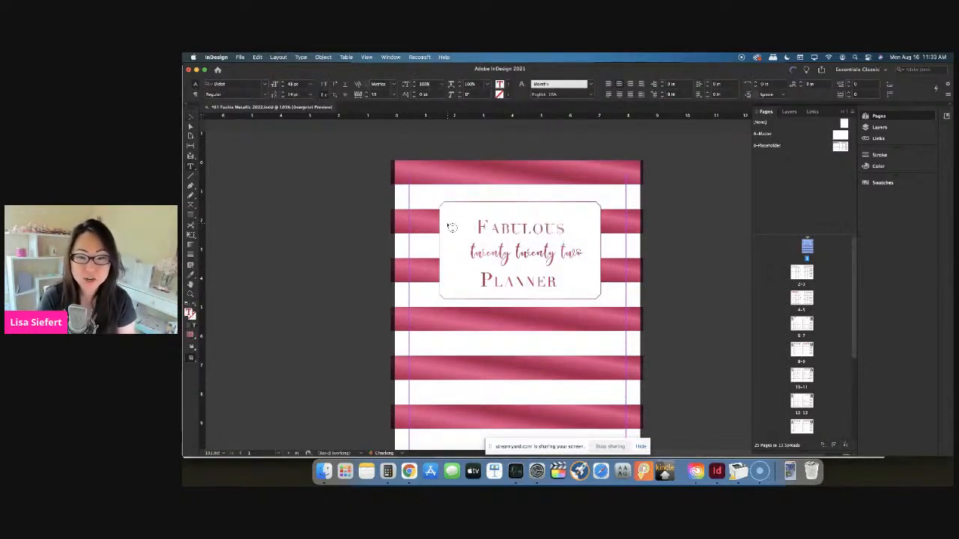
{"action": "left_click", "coordinate": [517, 255]}
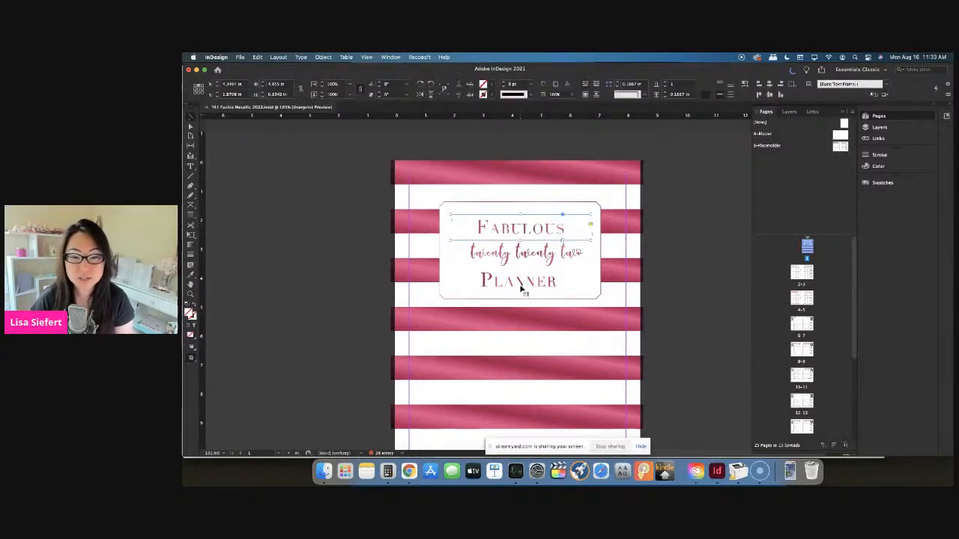
{"action": "type", "text": "Diary"}
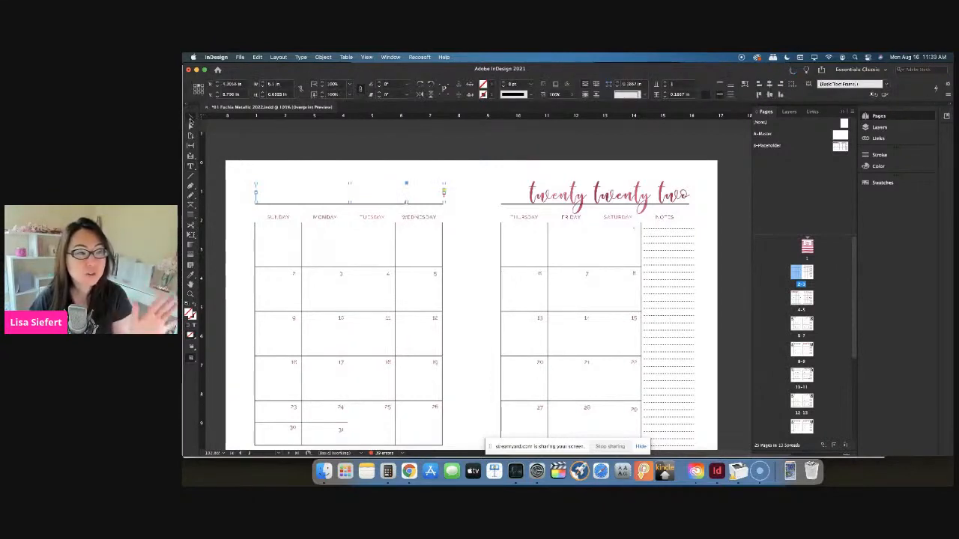
Enter the 'JANUARY' heading, then select the heading frame on the January spread.
{"action": "type", "text": "JANUARY"}
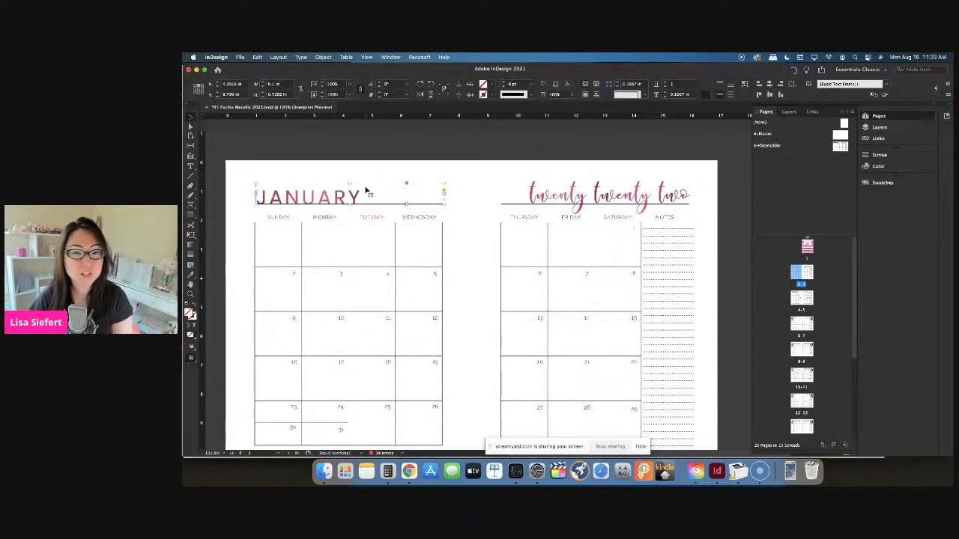
{"action": "mouse_move", "coordinate": [271, 176]}
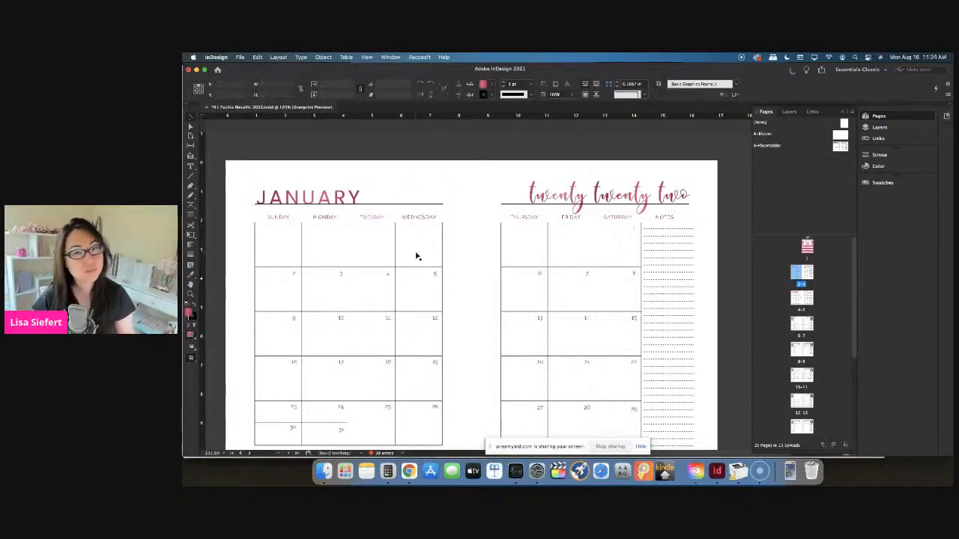
{"action": "left_click", "coordinate": [307, 197]}
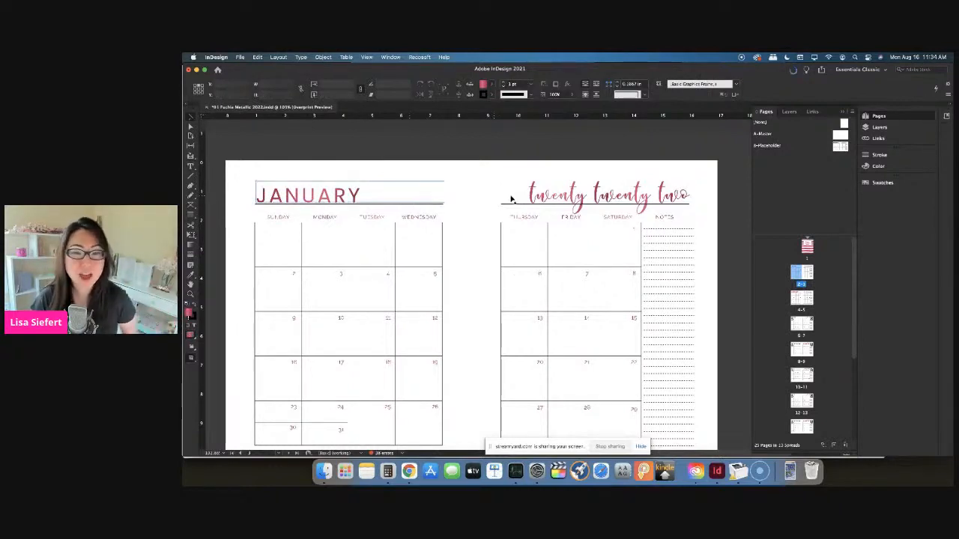
{"action": "left_click", "coordinate": [607, 195]}
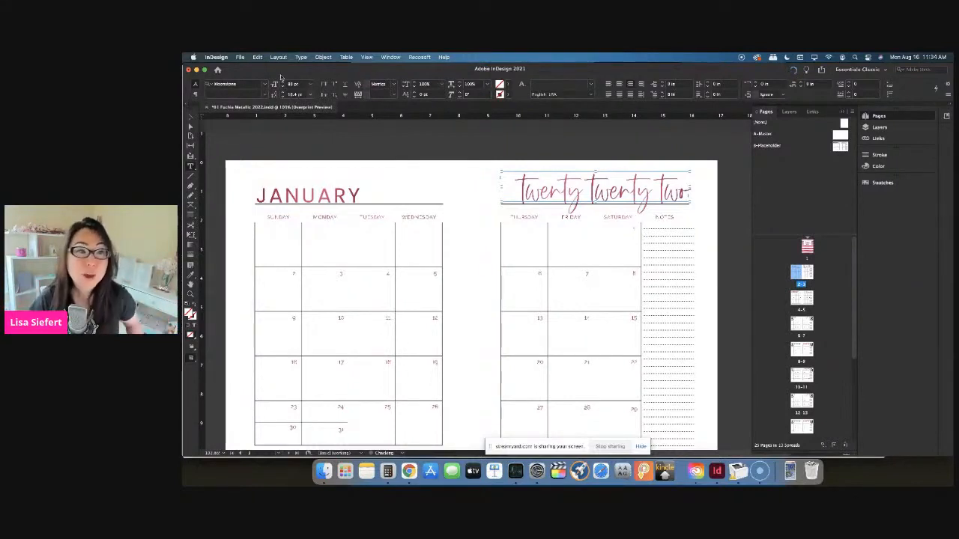
Search the Control panel font list for Arial for the 'twenty twenty two' heading.
{"action": "left_click", "coordinate": [266, 84]}
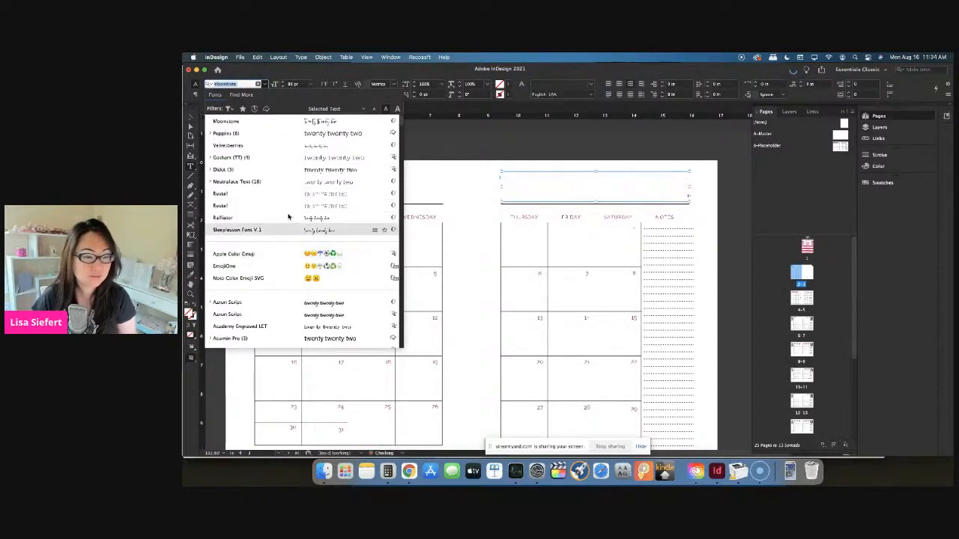
{"action": "left_click", "coordinate": [226, 121]}
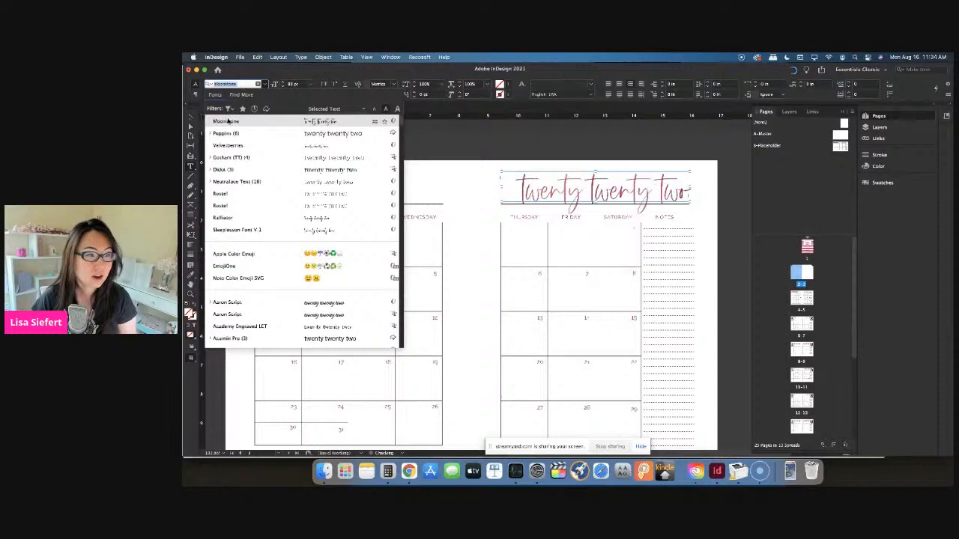
{"action": "left_click", "coordinate": [228, 132]}
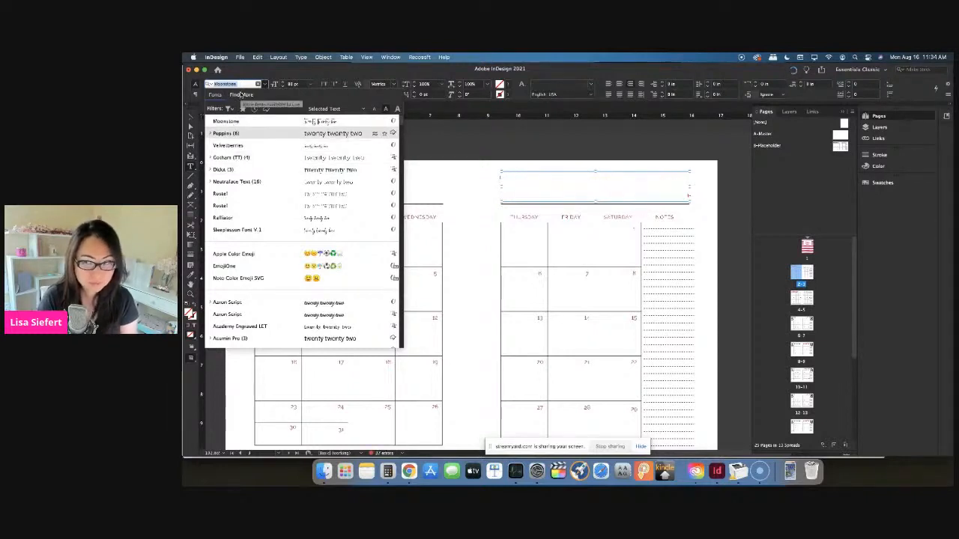
{"action": "type", "text": "arial"}
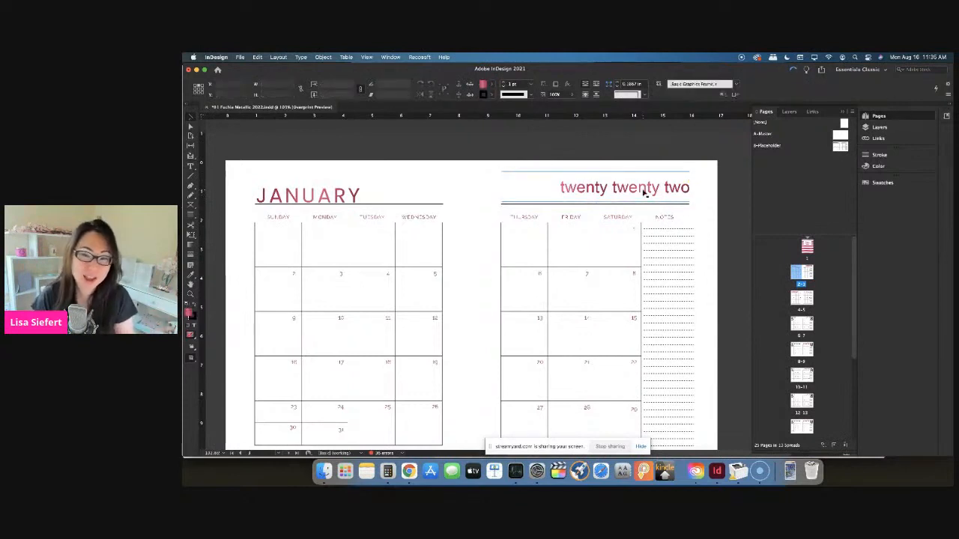
Select the weekday header row of the January calendar table.
{"action": "left_click", "coordinate": [623, 189]}
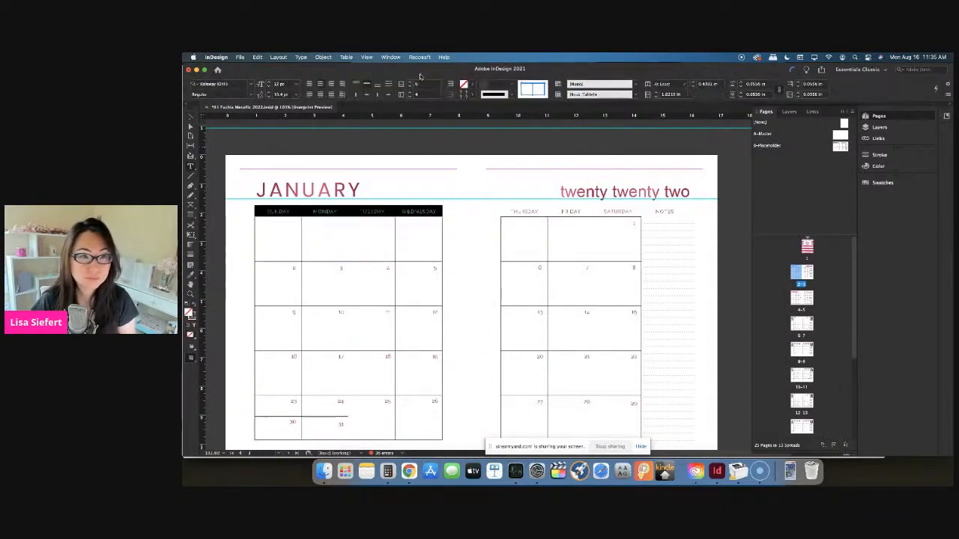
Select the January date cells and click into the day 2 date to inspect its styling.
{"action": "left_click", "coordinate": [217, 83]}
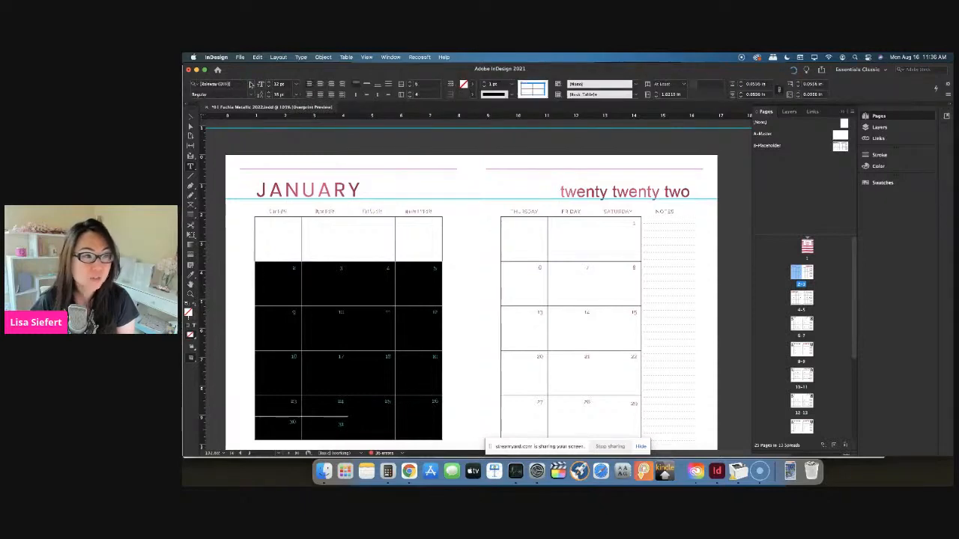
{"action": "left_click", "coordinate": [217, 83]}
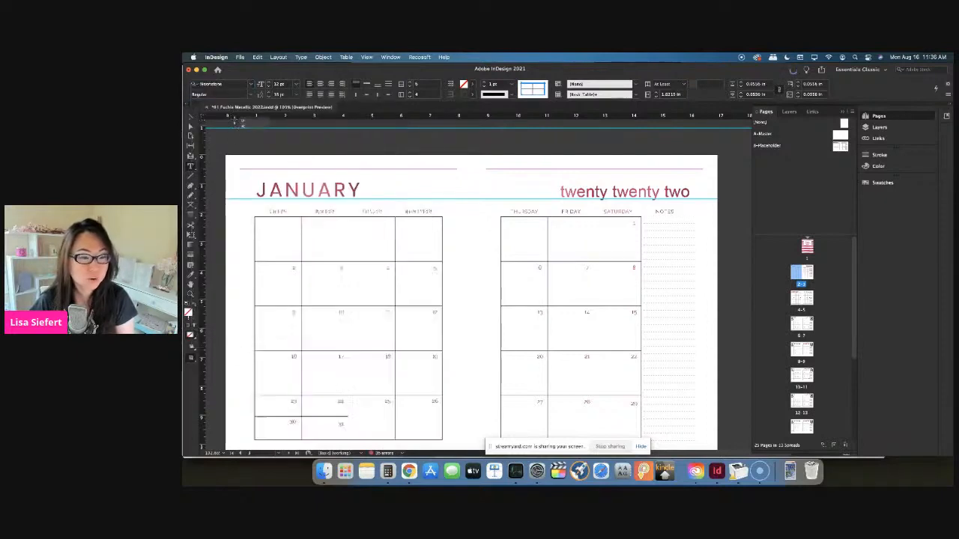
{"action": "left_click", "coordinate": [295, 268]}
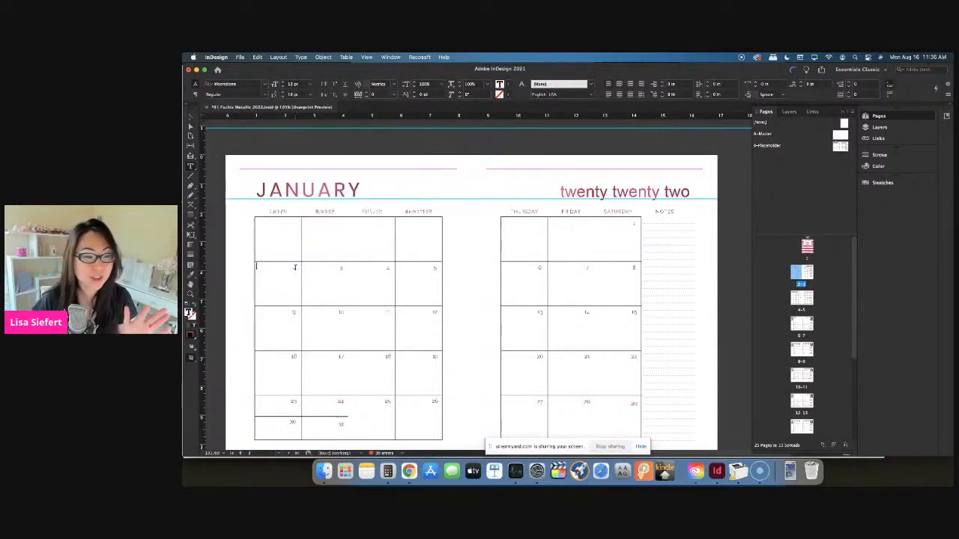
{"action": "left_click", "coordinate": [278, 284]}
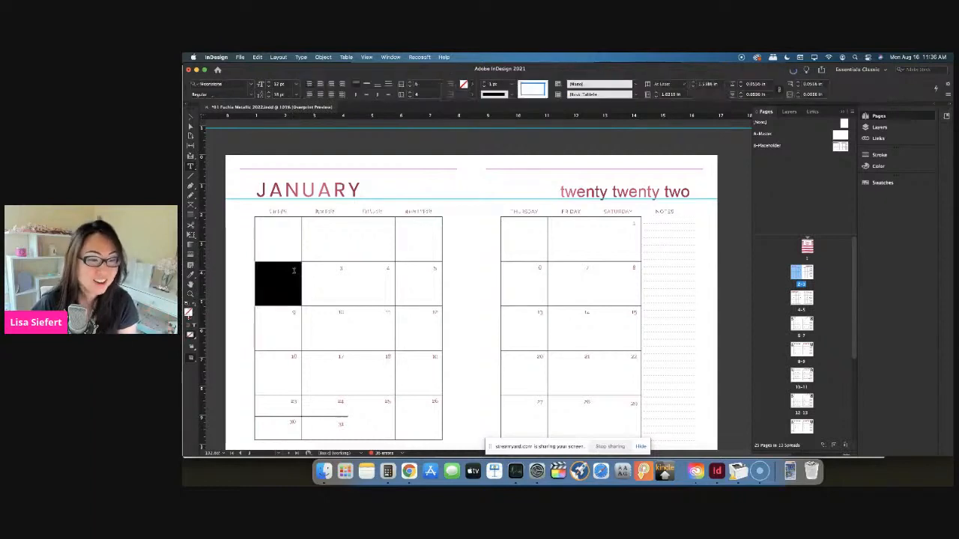
{"action": "left_click", "coordinate": [383, 255]}
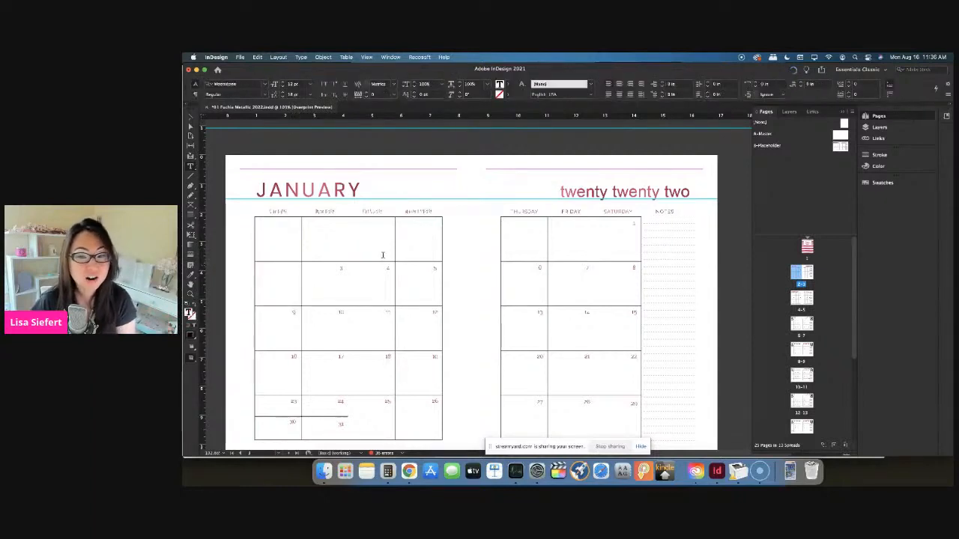
{"action": "left_click", "coordinate": [390, 57]}
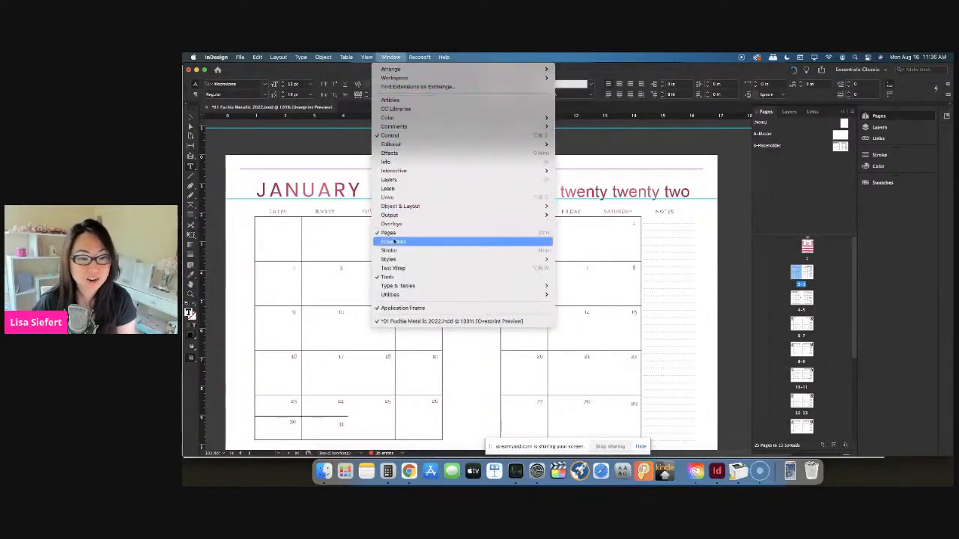
{"action": "mouse_move", "coordinate": [388, 259]}
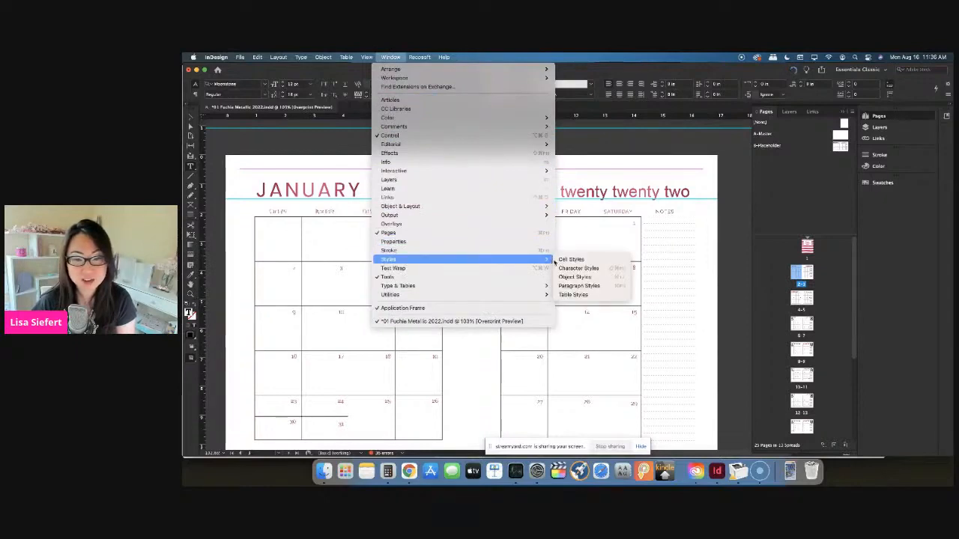
Show the Character Styles panel and open the Metallic Days style options.
{"action": "left_click", "coordinate": [579, 268]}
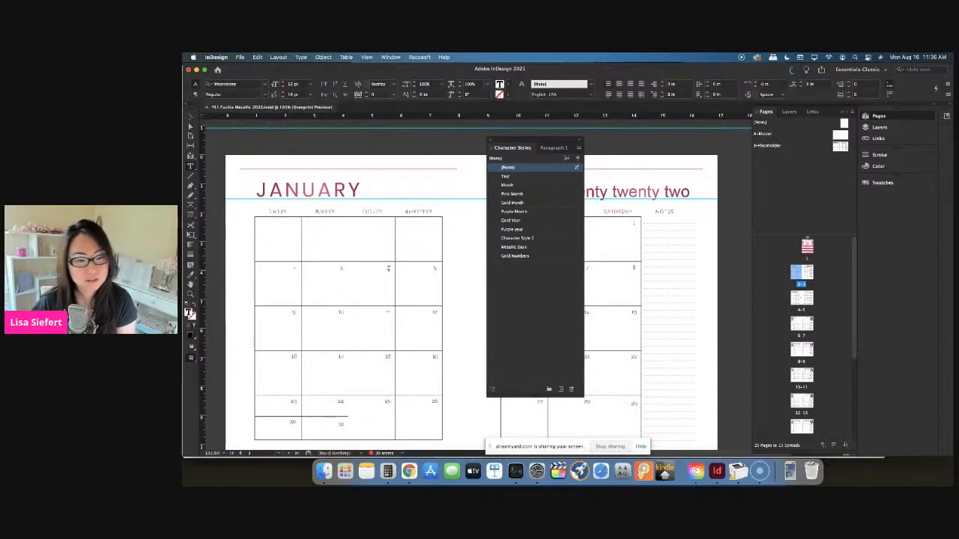
{"action": "left_click", "coordinate": [515, 247]}
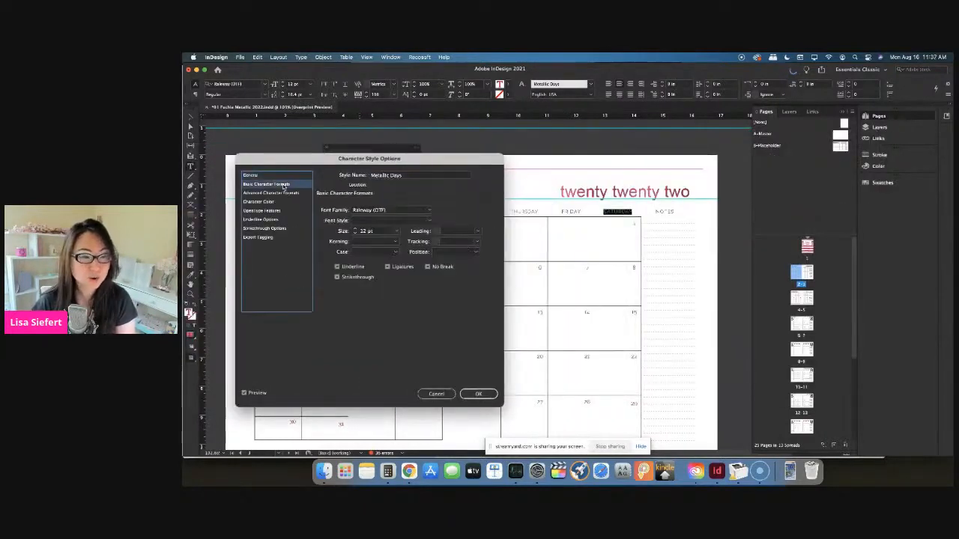
Change the Metallic Days style font, trying Real Tech Rough and then another family.
{"action": "left_click", "coordinate": [429, 209]}
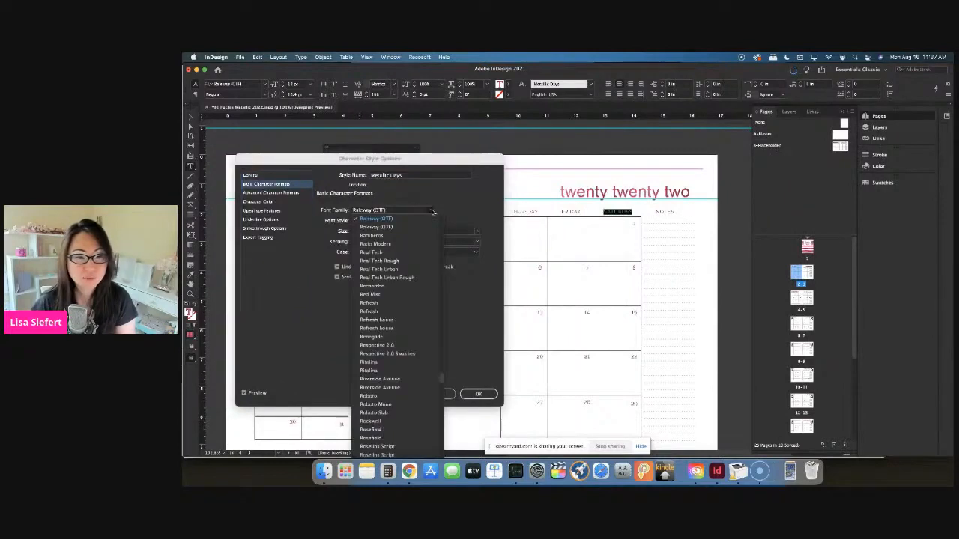
{"action": "mouse_move", "coordinate": [398, 264]}
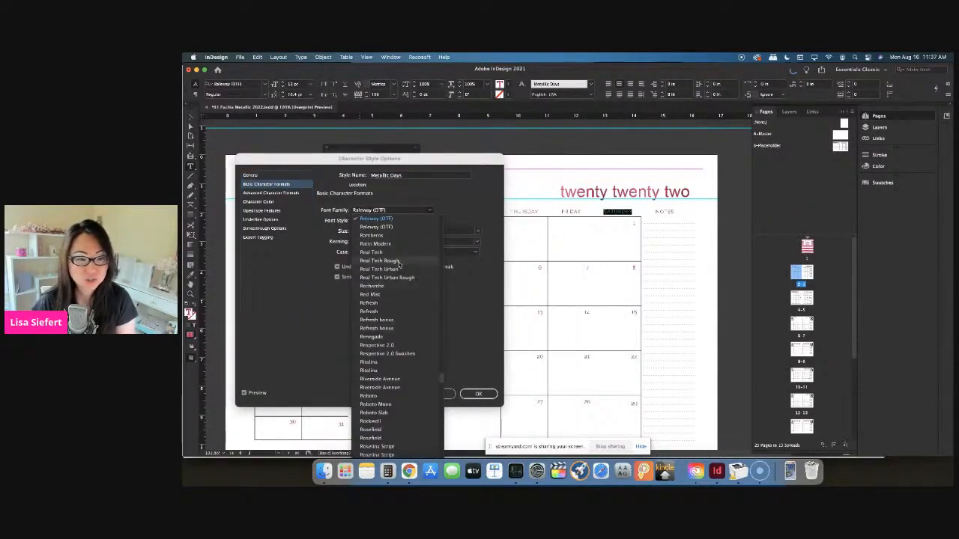
{"action": "left_click", "coordinate": [380, 260]}
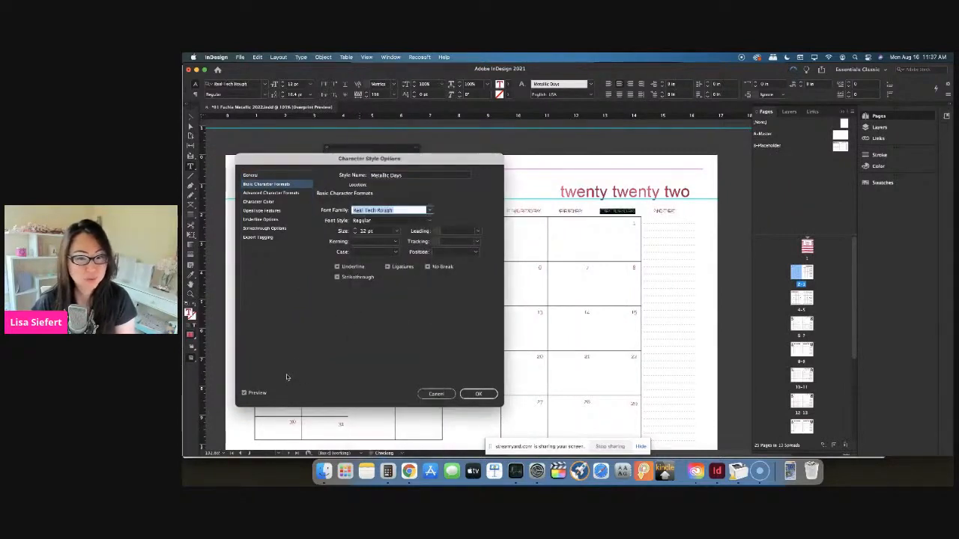
{"action": "left_click", "coordinate": [428, 210]}
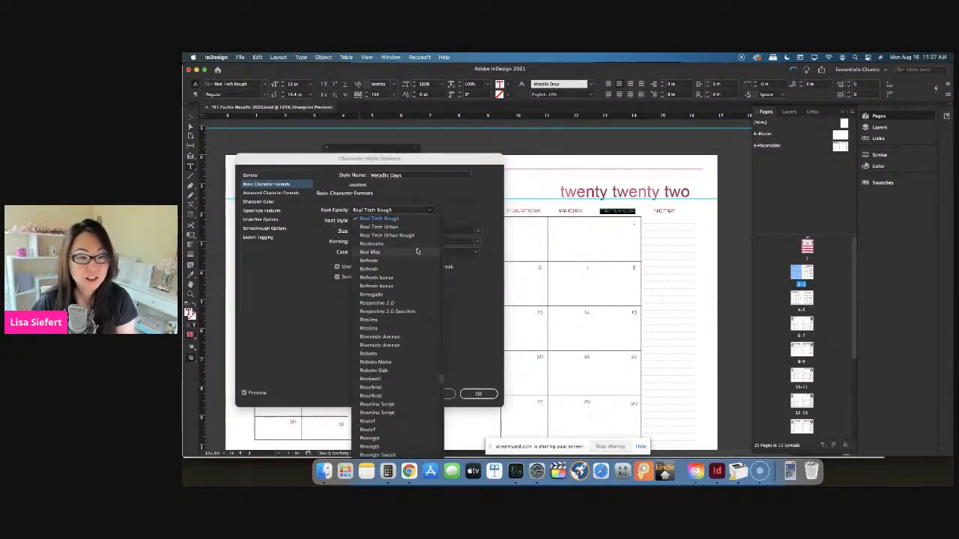
{"action": "left_click", "coordinate": [372, 243]}
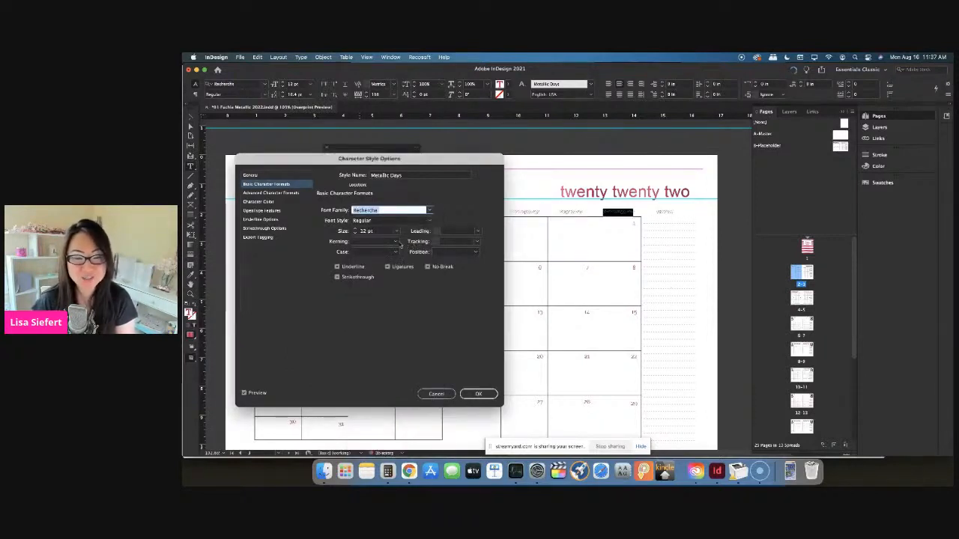
Color Metallic Days with the C=100 blue swatch, confirm, and open the Gold Numbers options.
{"action": "left_click", "coordinate": [259, 201]}
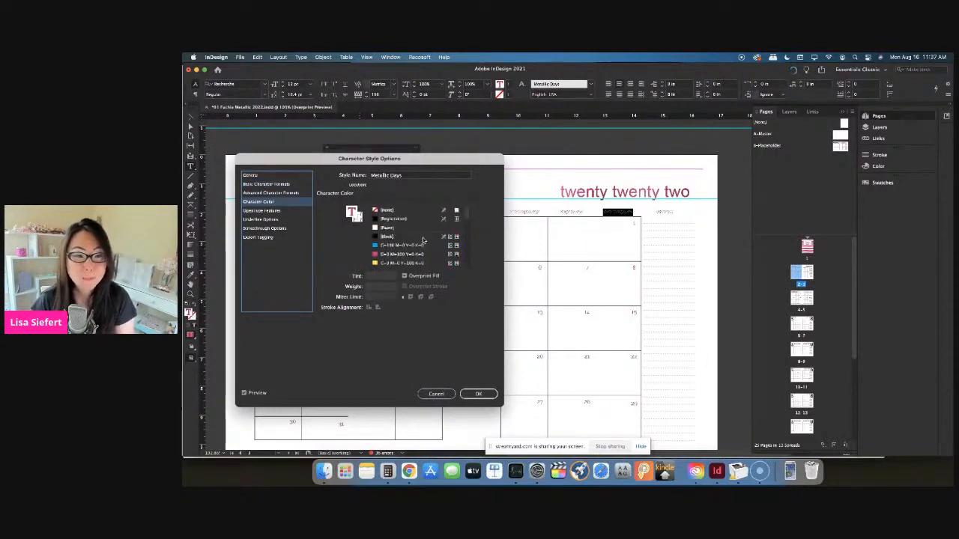
{"action": "left_click", "coordinate": [401, 245]}
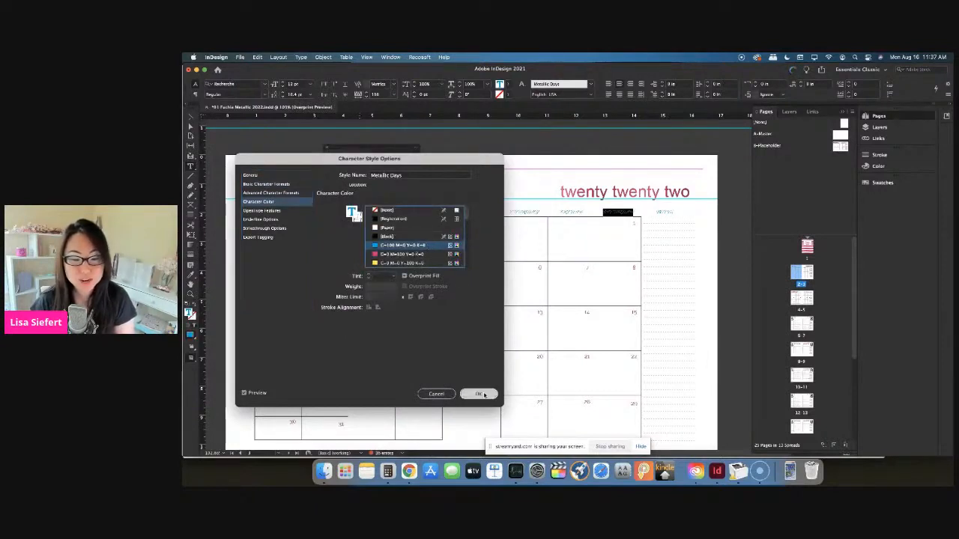
{"action": "left_click", "coordinate": [478, 394]}
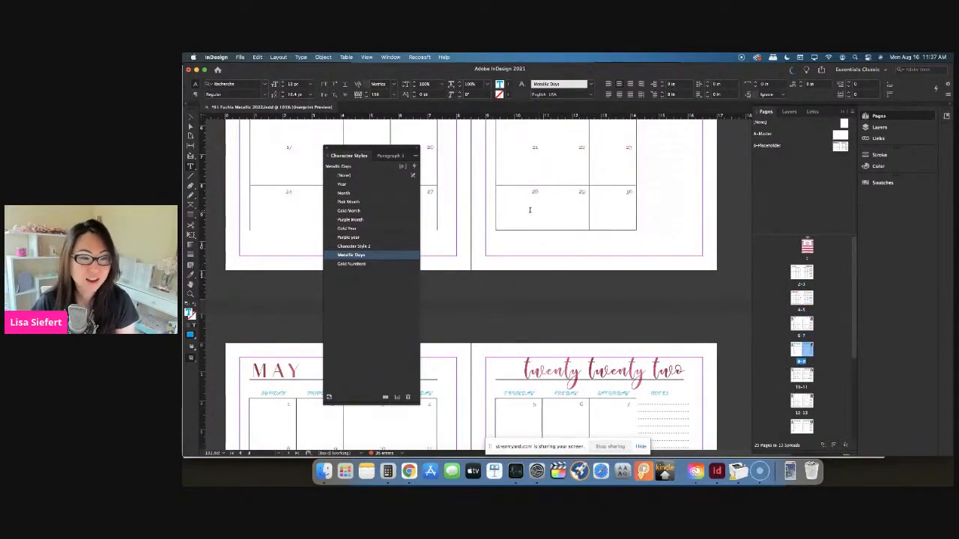
{"action": "left_click", "coordinate": [352, 264]}
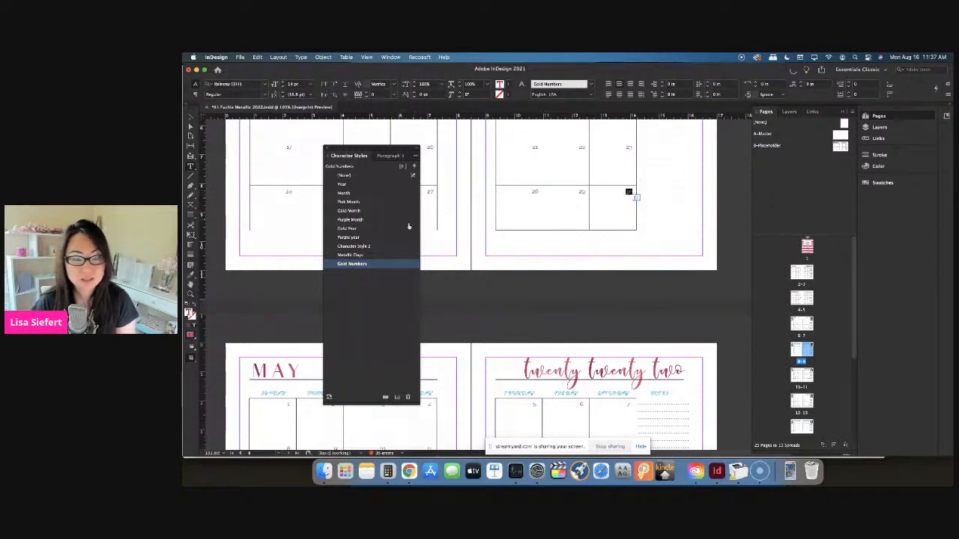
{"action": "double_click", "coordinate": [351, 264]}
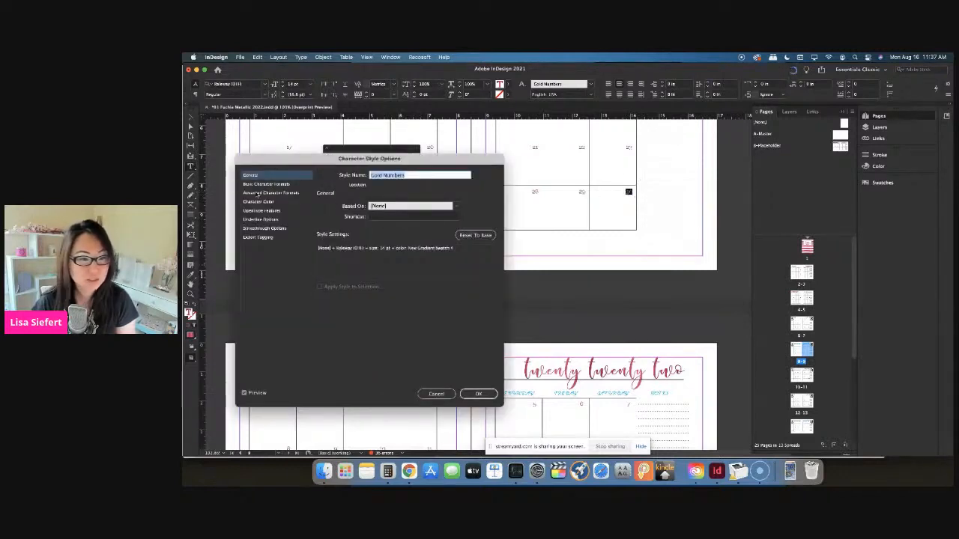
Float the Character Styles panel over the June spread.
{"action": "left_click", "coordinate": [259, 201]}
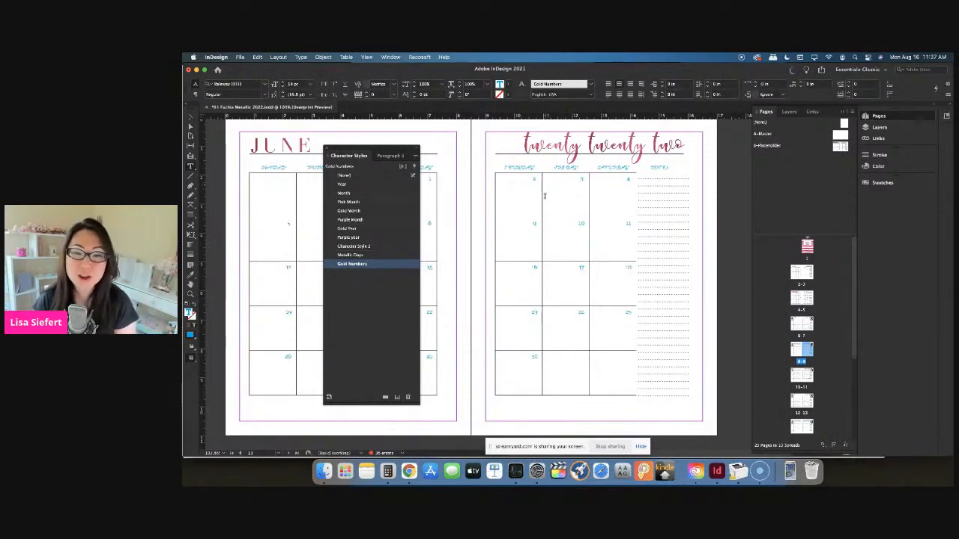
{"action": "left_click", "coordinate": [344, 175]}
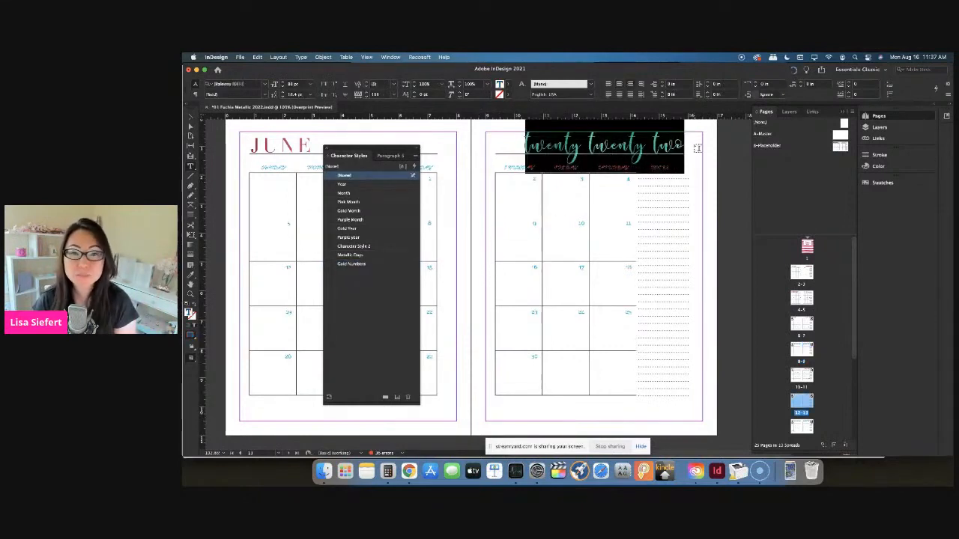
{"action": "left_click", "coordinate": [342, 185]}
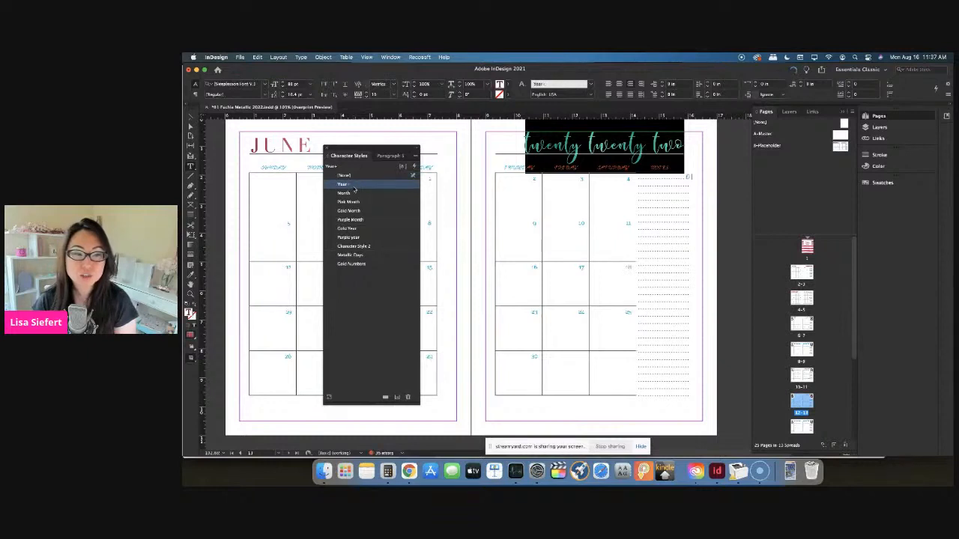
{"action": "mouse_move", "coordinate": [367, 206]}
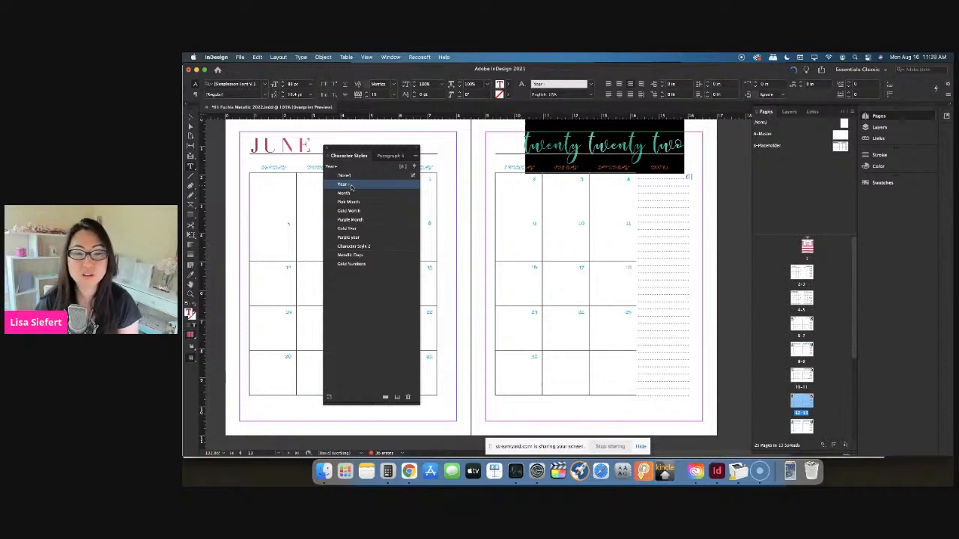
{"action": "left_click", "coordinate": [351, 201]}
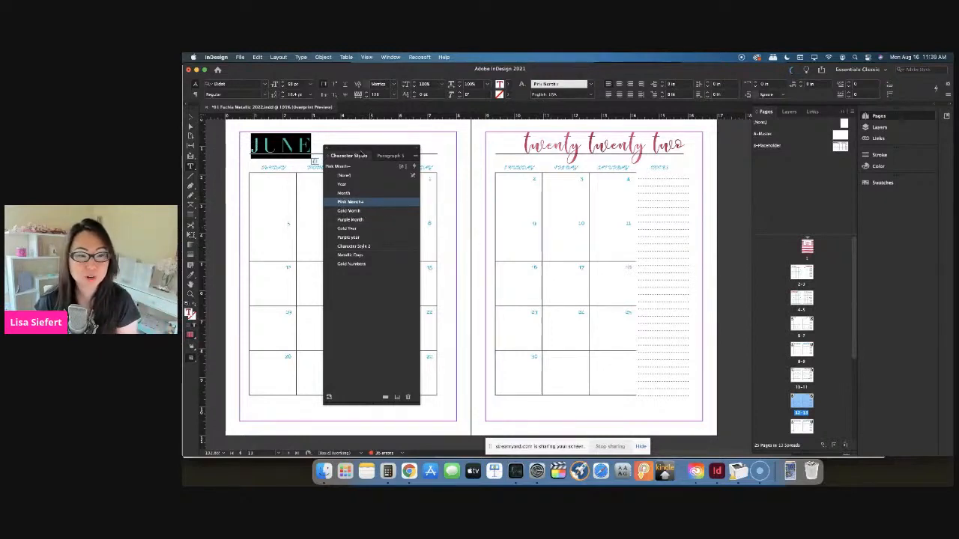
{"action": "left_click", "coordinate": [351, 264]}
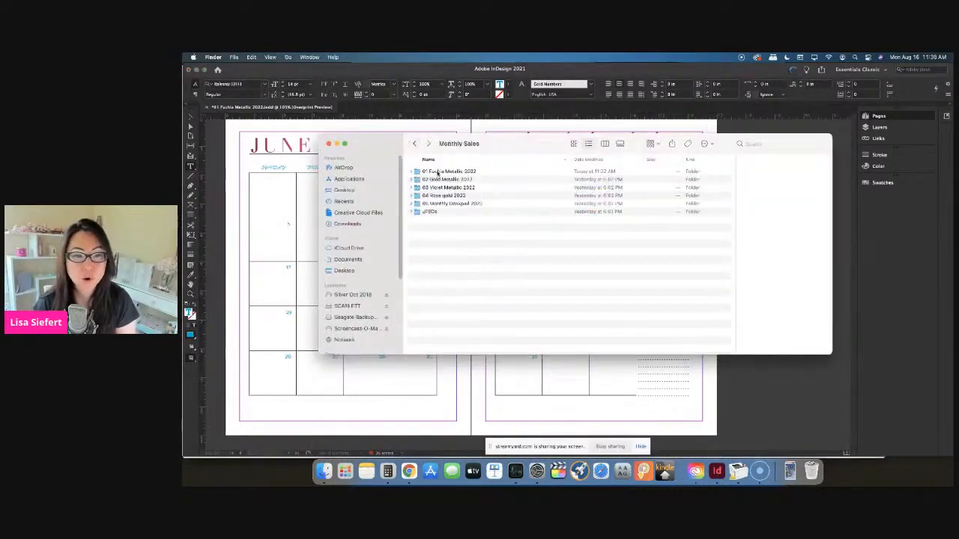
Open the 02 Gold Metallic 2022 folder in Finder and return to the parent folder.
{"action": "double_click", "coordinate": [447, 179]}
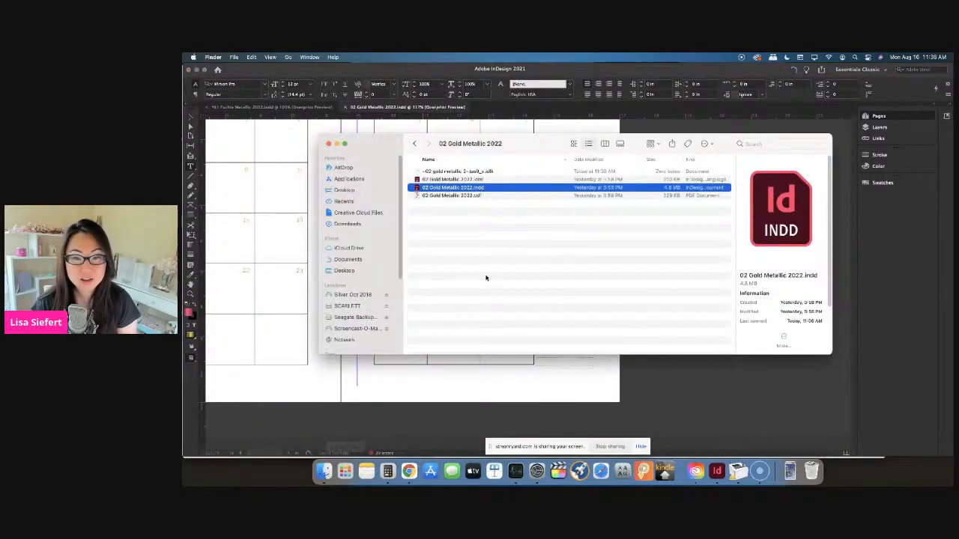
{"action": "left_click", "coordinate": [415, 143]}
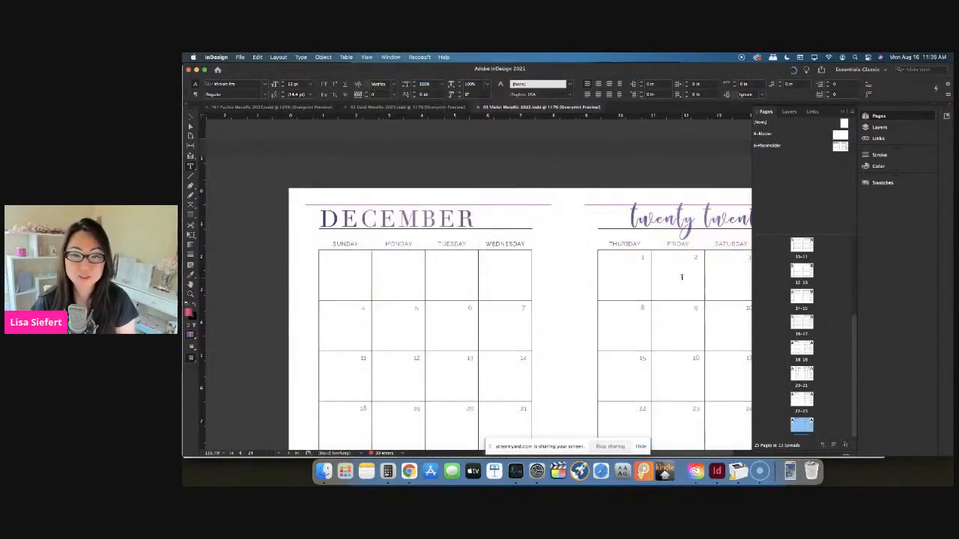
Return to the Monthly Sales folder and dismiss the missing-link warning.
{"action": "scroll", "scroll_direction": "down", "scroll_amount": 3}
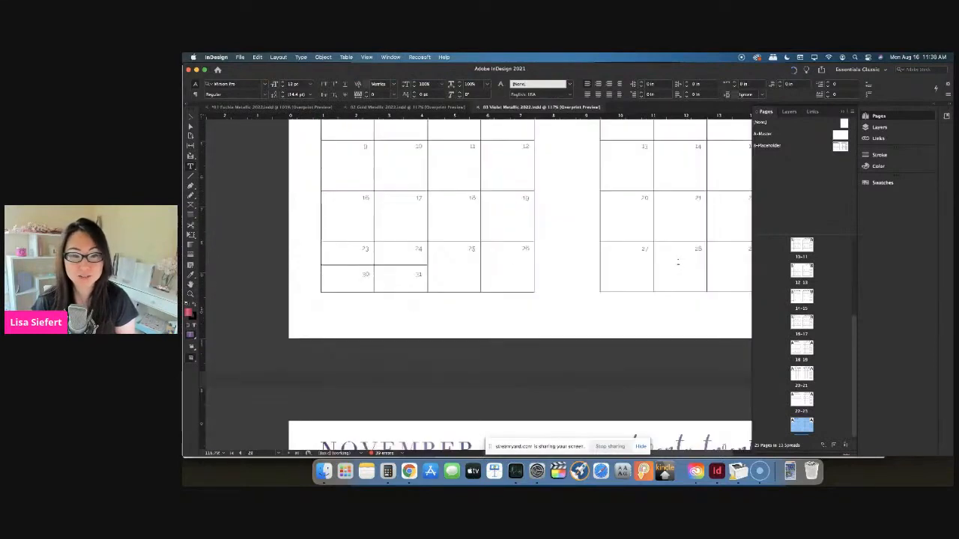
{"action": "scroll", "scroll_direction": "up", "scroll_amount": 3}
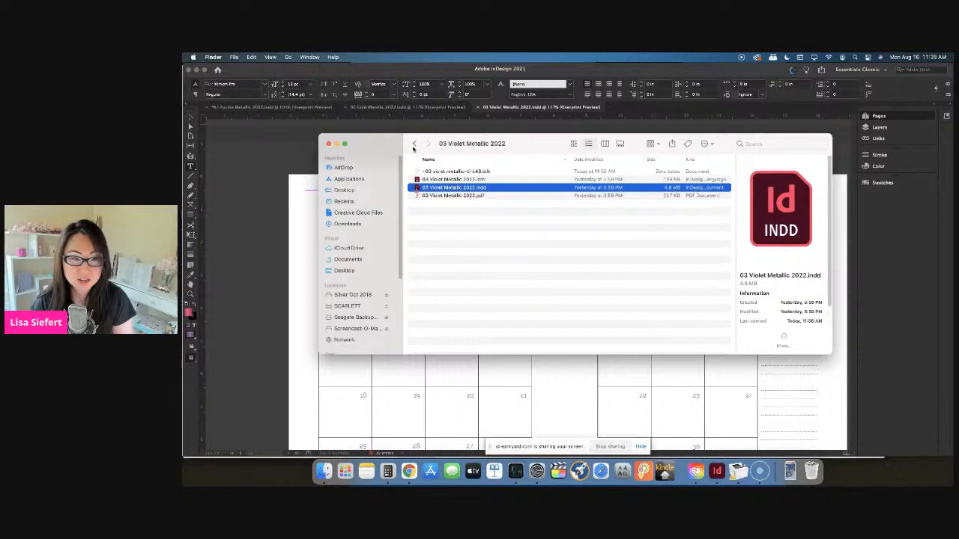
{"action": "left_click", "coordinate": [414, 143]}
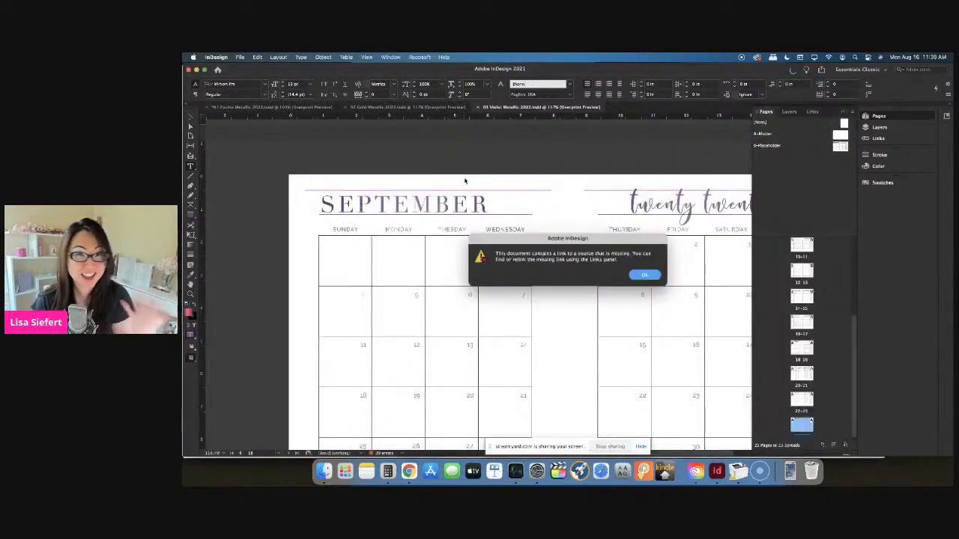
{"action": "left_click", "coordinate": [644, 274]}
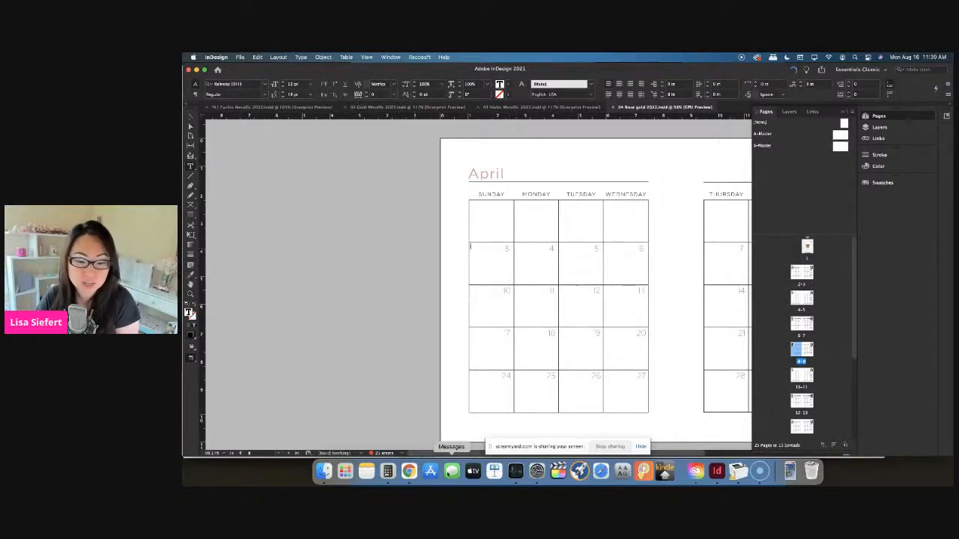
{"action": "mouse_move", "coordinate": [409, 471]}
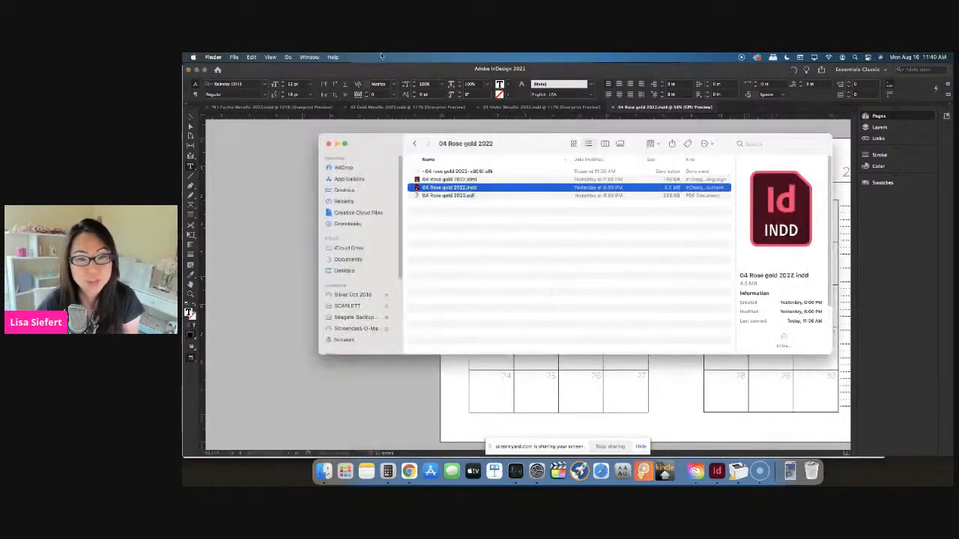
Go back to Monthly Sales and open the 05 Monthly Deskpad 2022 folder.
{"action": "left_click", "coordinate": [414, 143]}
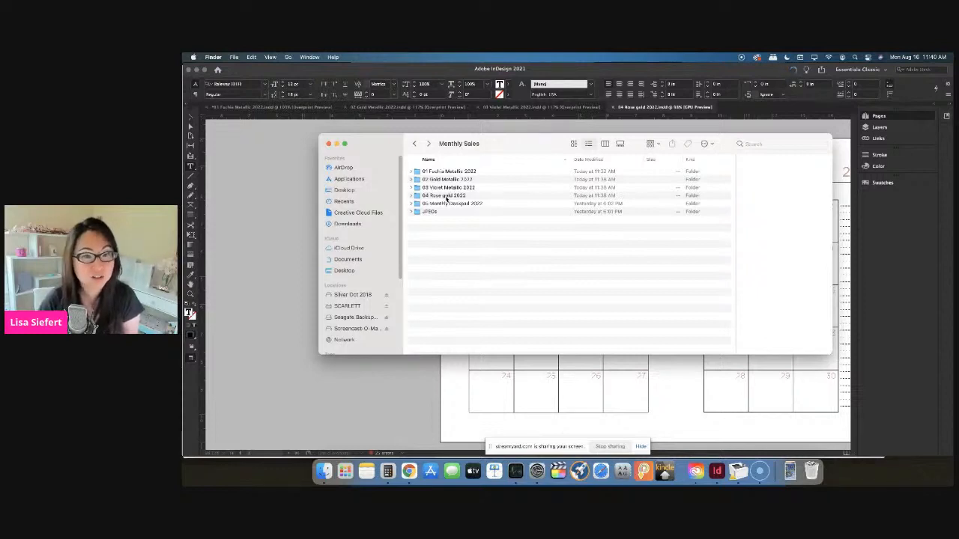
{"action": "double_click", "coordinate": [452, 203]}
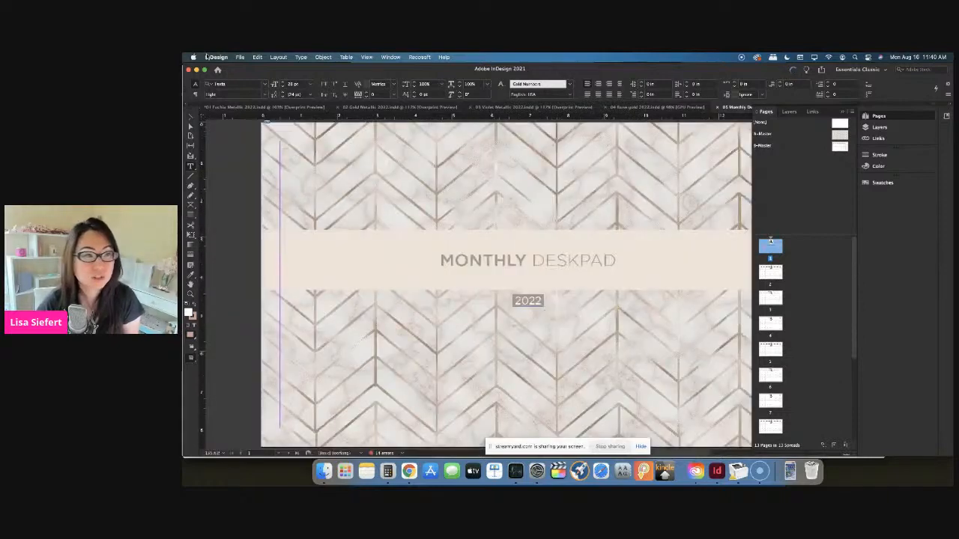
{"action": "left_click", "coordinate": [239, 57]}
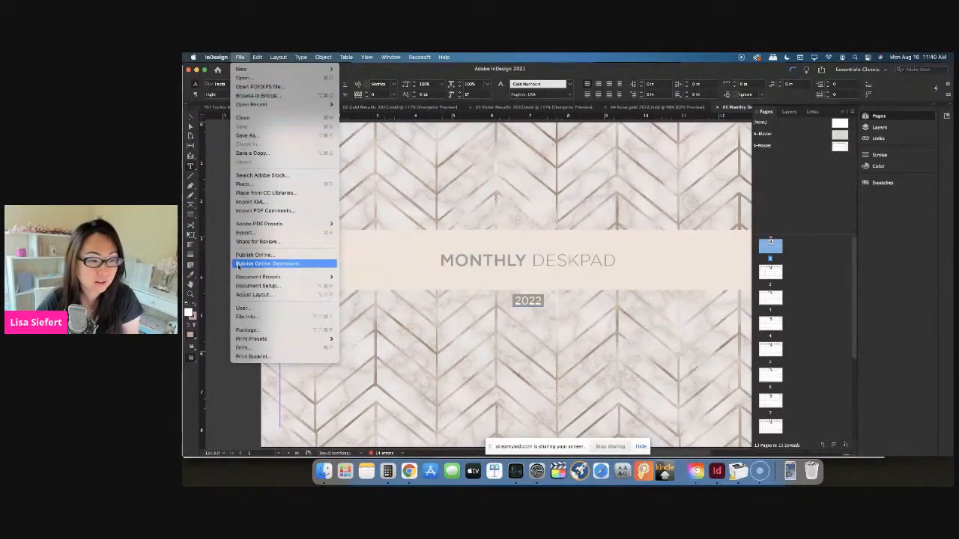
{"action": "left_click", "coordinate": [257, 285]}
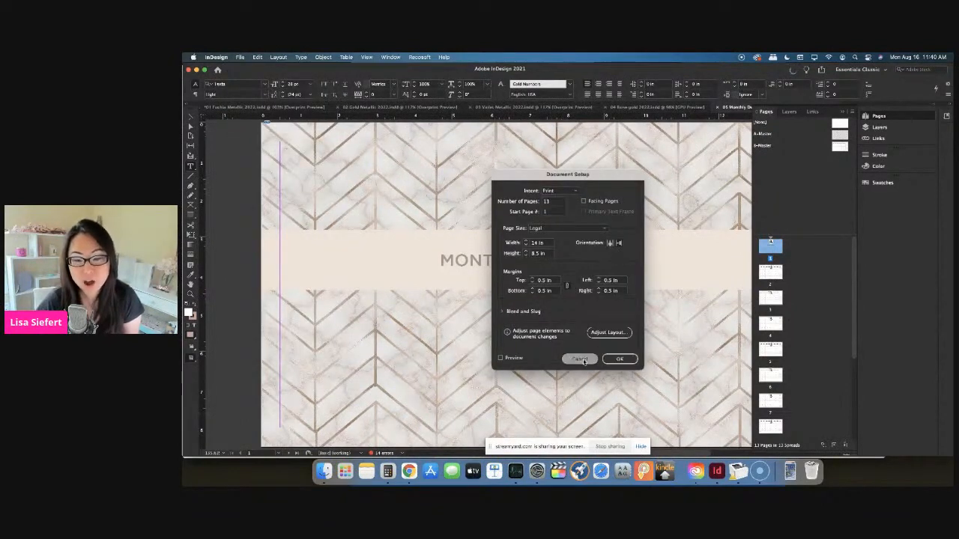
{"action": "left_click", "coordinate": [578, 359]}
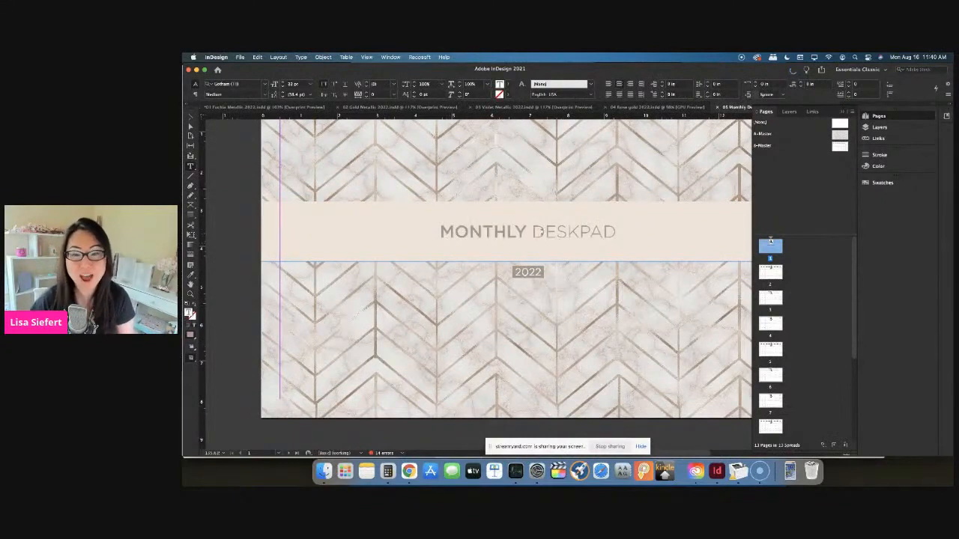
Replace MONTHLY with FABULOUS in the cover title, then deselect.
{"action": "double_click", "coordinate": [483, 231]}
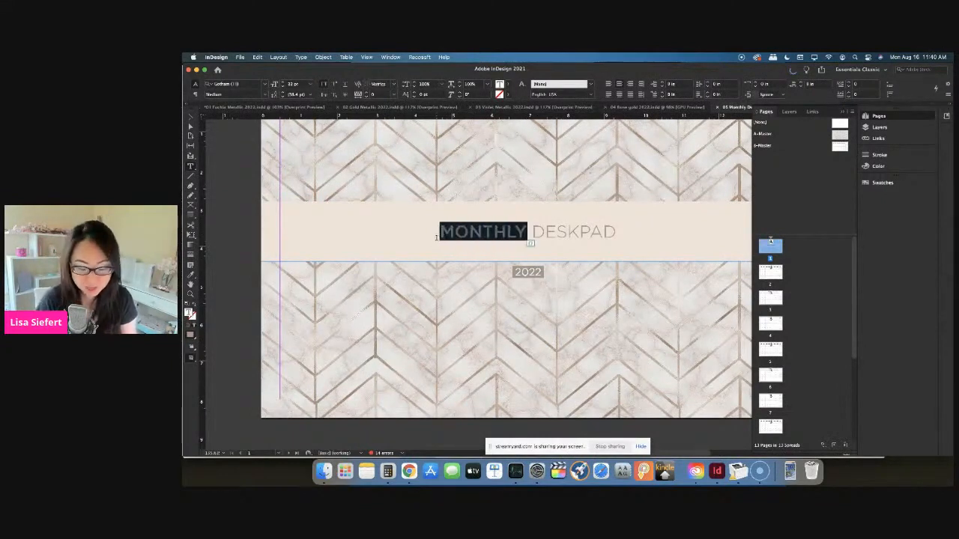
{"action": "type", "text": "FABULOUS"}
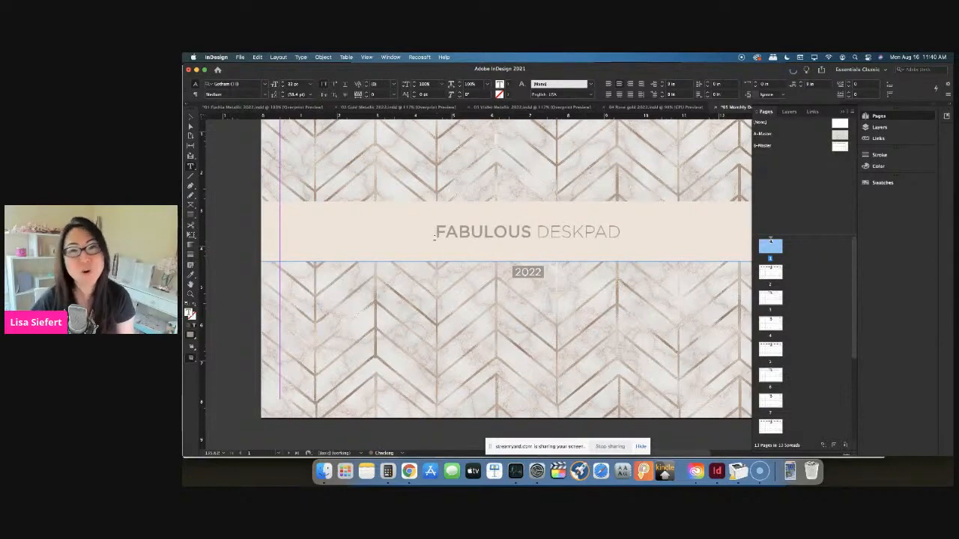
{"action": "left_click", "coordinate": [528, 271]}
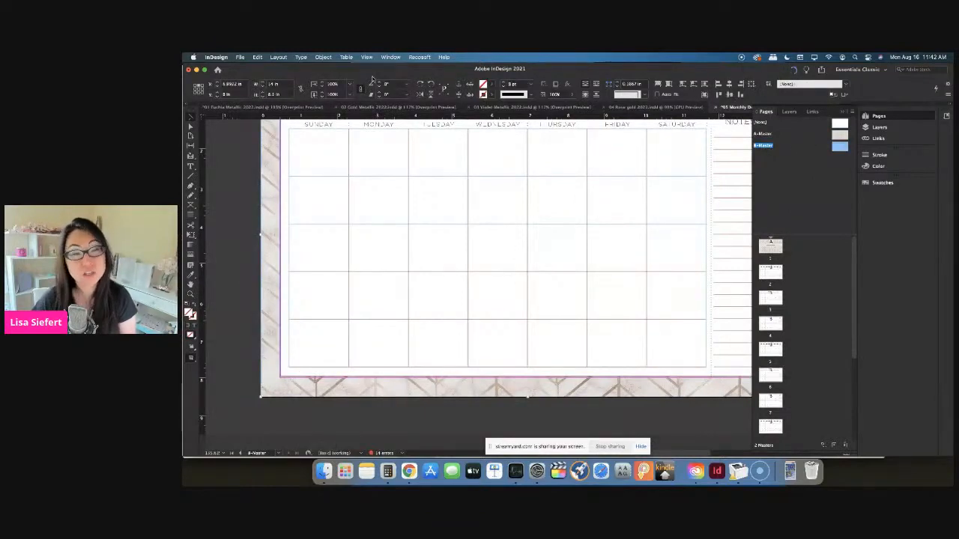
Show the Pages panel from the Window menu and scroll its page list.
{"action": "left_click", "coordinate": [391, 57]}
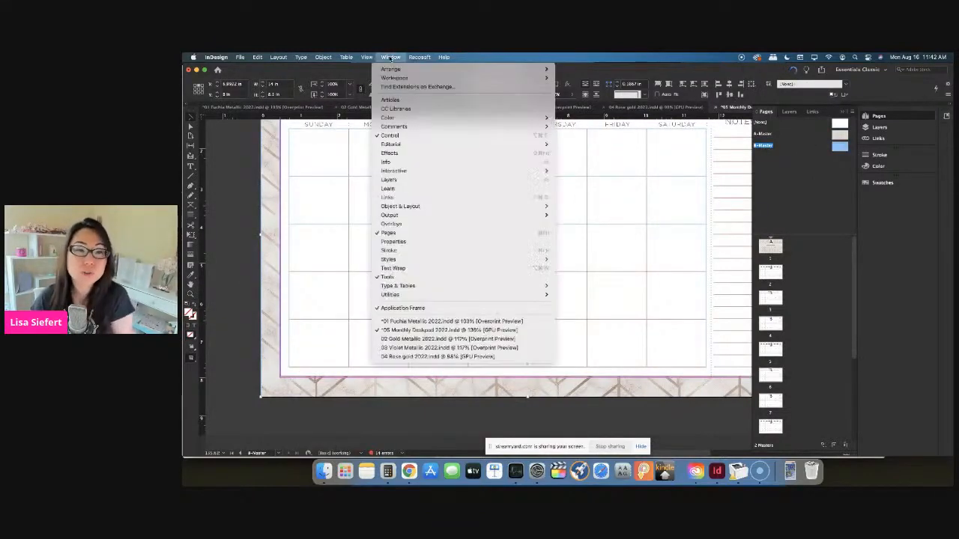
{"action": "mouse_move", "coordinate": [388, 233]}
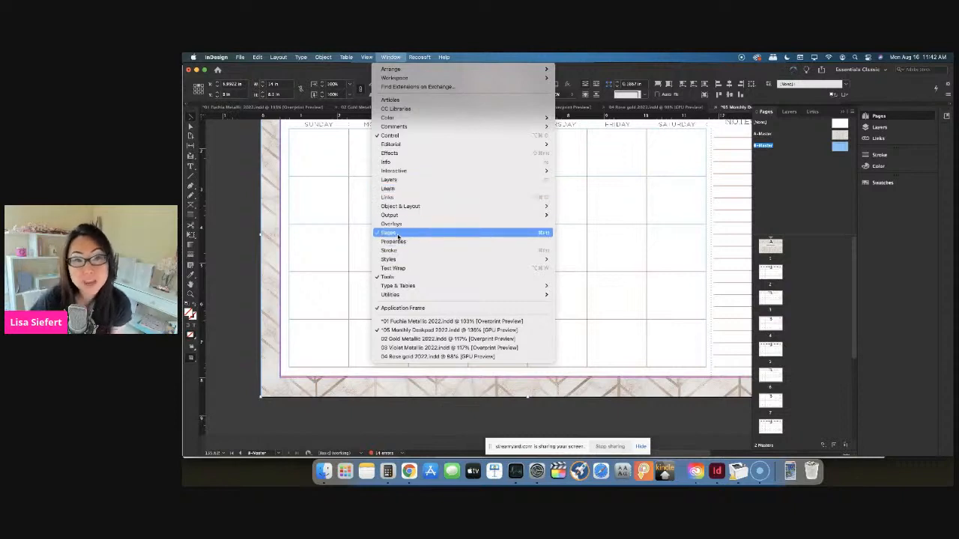
{"action": "left_click", "coordinate": [389, 232]}
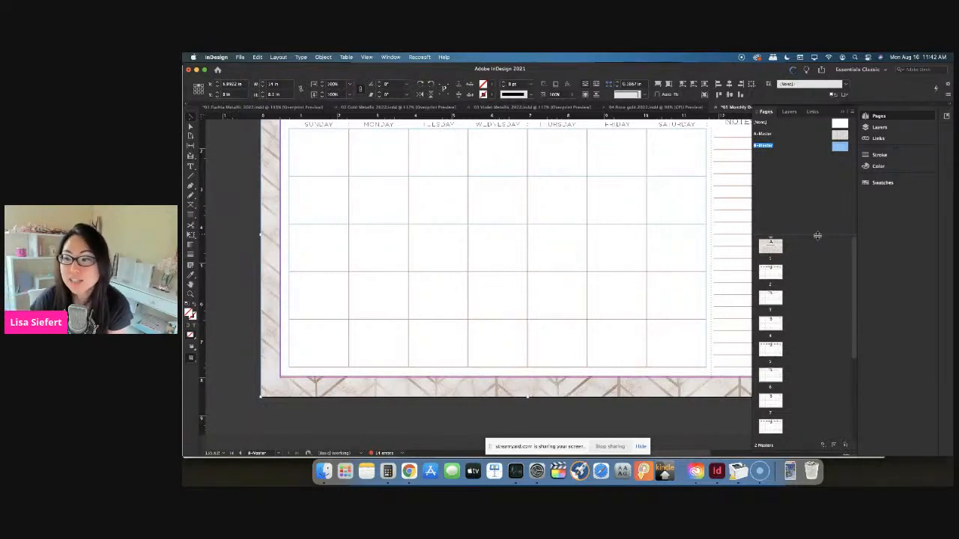
{"action": "scroll", "scroll_direction": "down", "scroll_amount": 3}
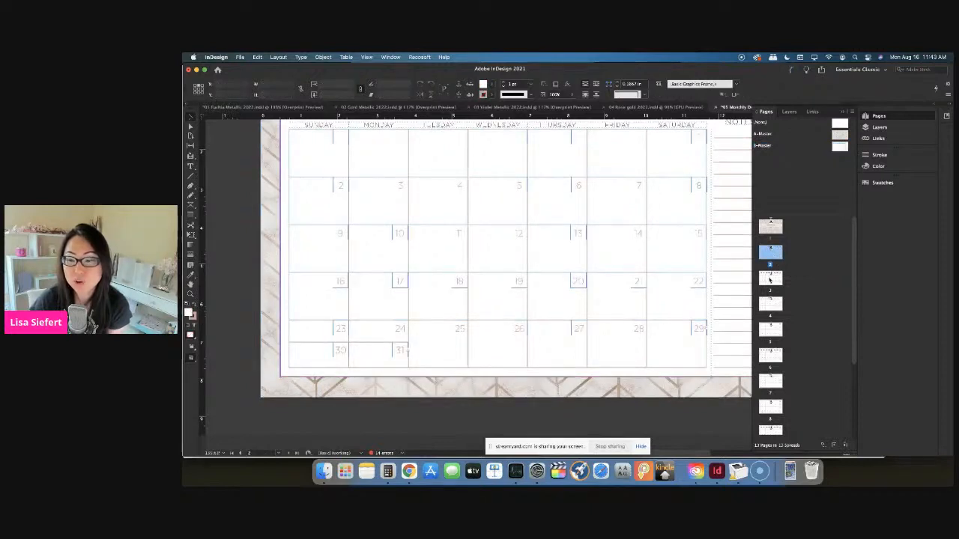
Move to the next month's calendar page in the Pages panel.
{"action": "left_click", "coordinate": [770, 277]}
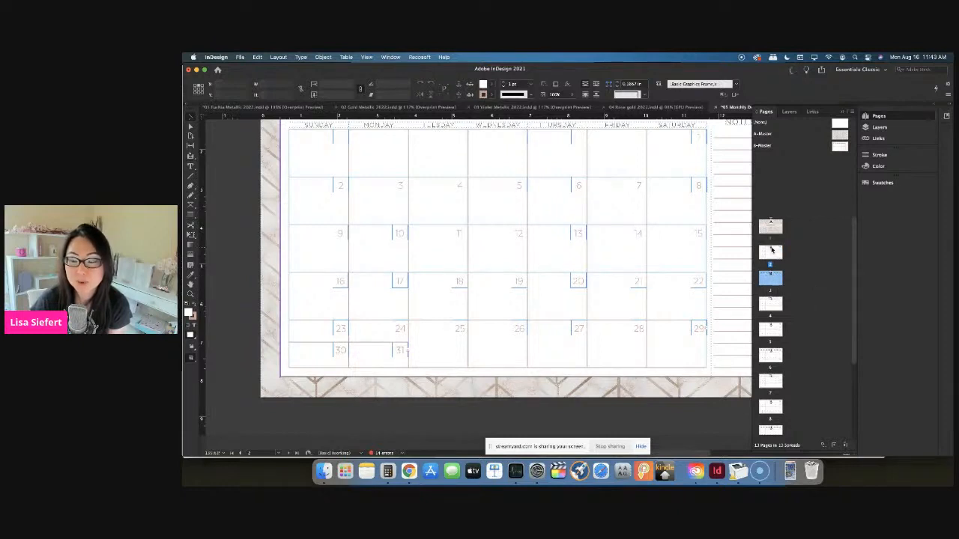
{"action": "mouse_move", "coordinate": [770, 252]}
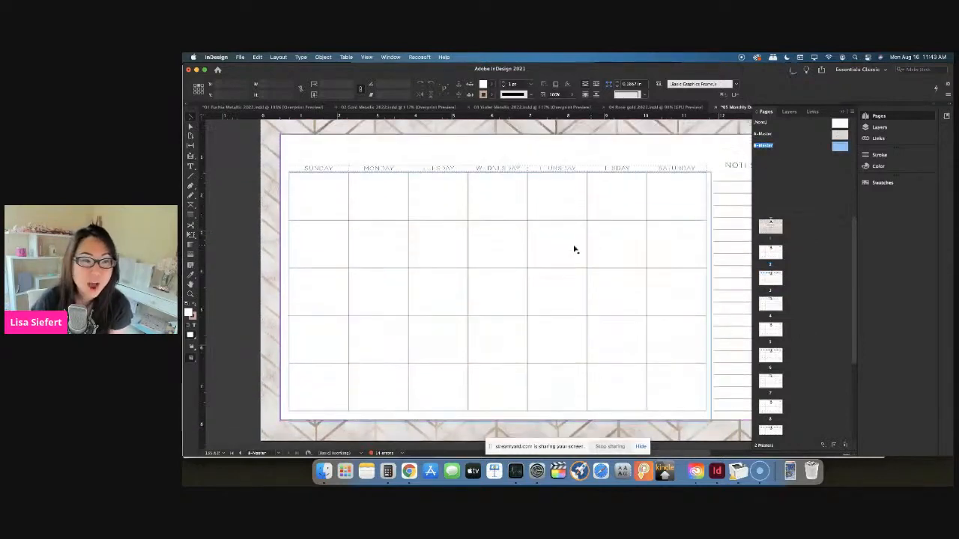
Select the marble background frame on the master page.
{"action": "left_click", "coordinate": [498, 292]}
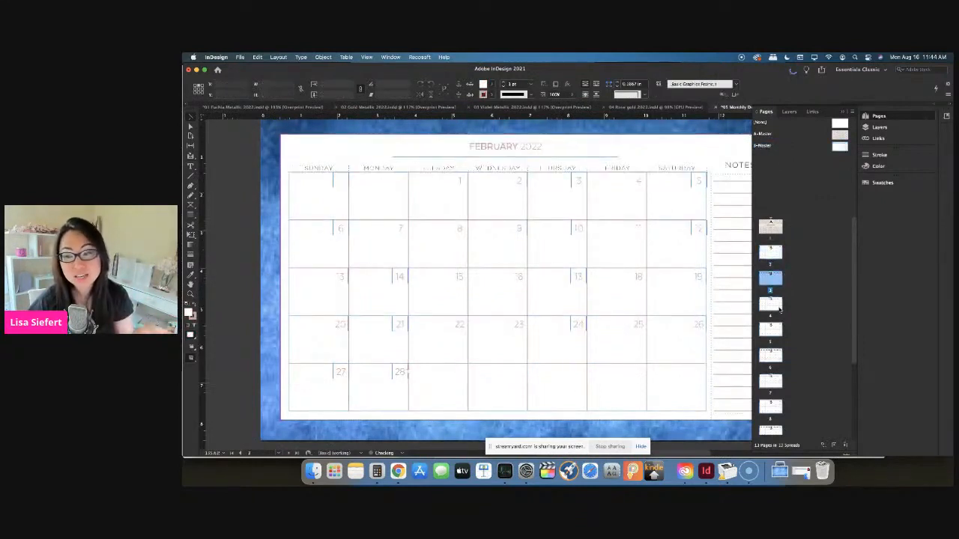
Go to the March 2022 page and bring up the Window menu.
{"action": "left_click", "coordinate": [770, 304]}
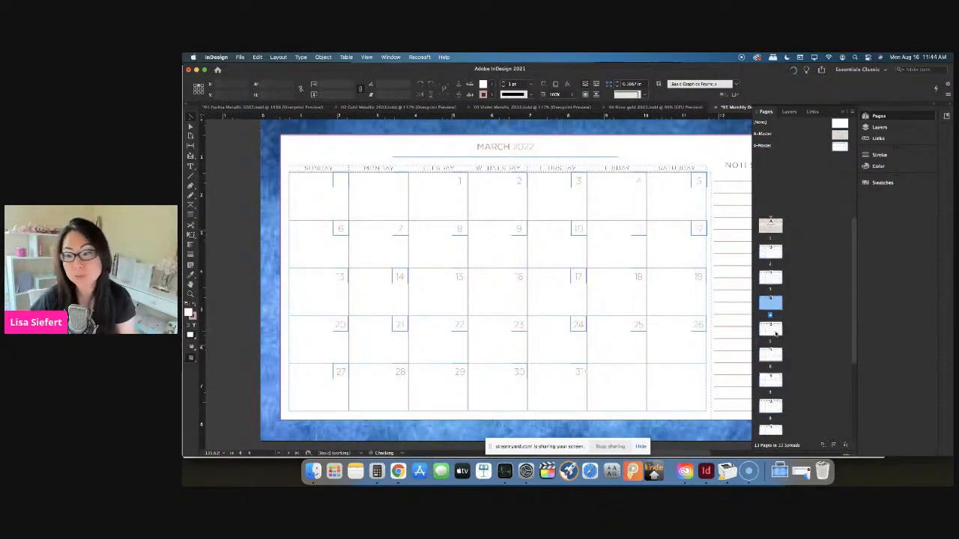
{"action": "left_click", "coordinate": [390, 56]}
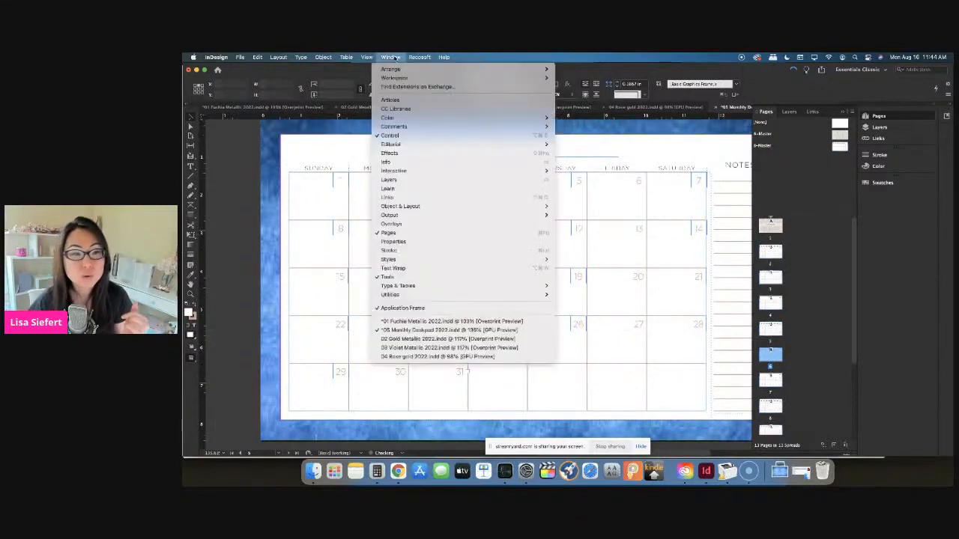
{"action": "mouse_move", "coordinate": [388, 259]}
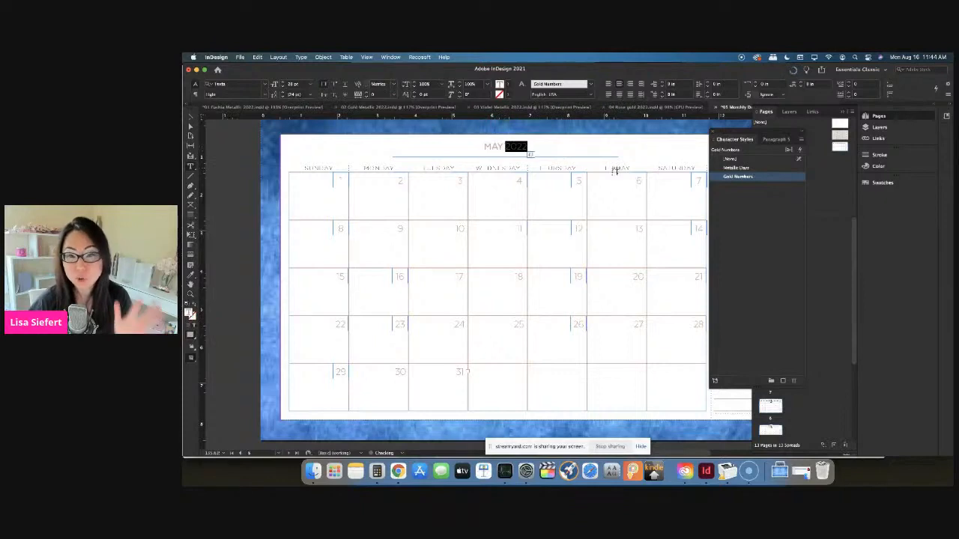
Rename Gold Numbers to Blue Numbers and set its character colour to the cyan swatch.
{"action": "double_click", "coordinate": [738, 176]}
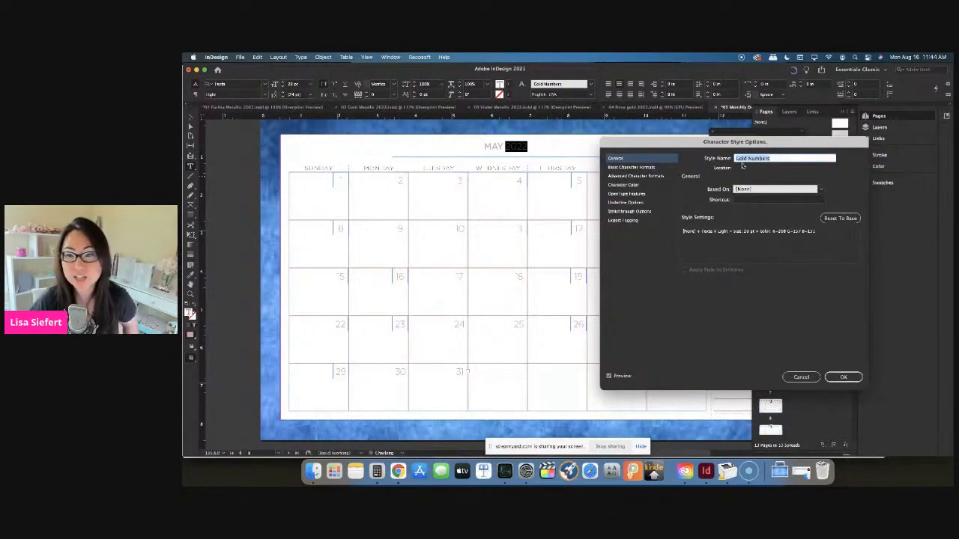
{"action": "type", "text": "Numbers"}
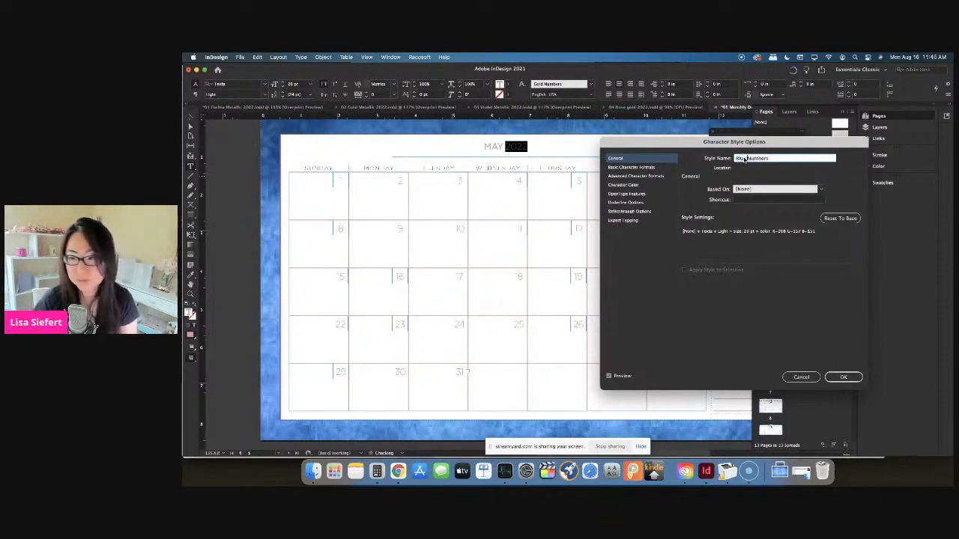
{"action": "left_click", "coordinate": [622, 184]}
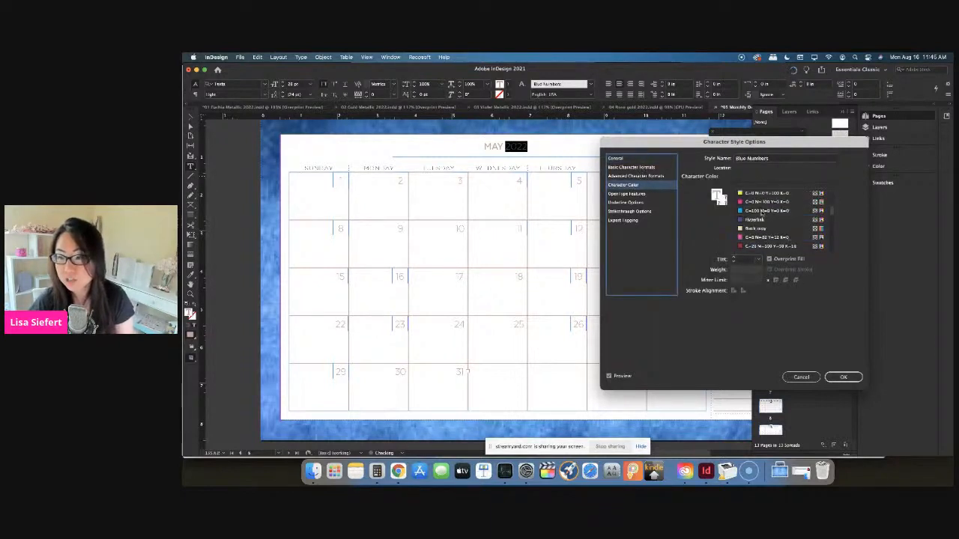
{"action": "left_click", "coordinate": [764, 210]}
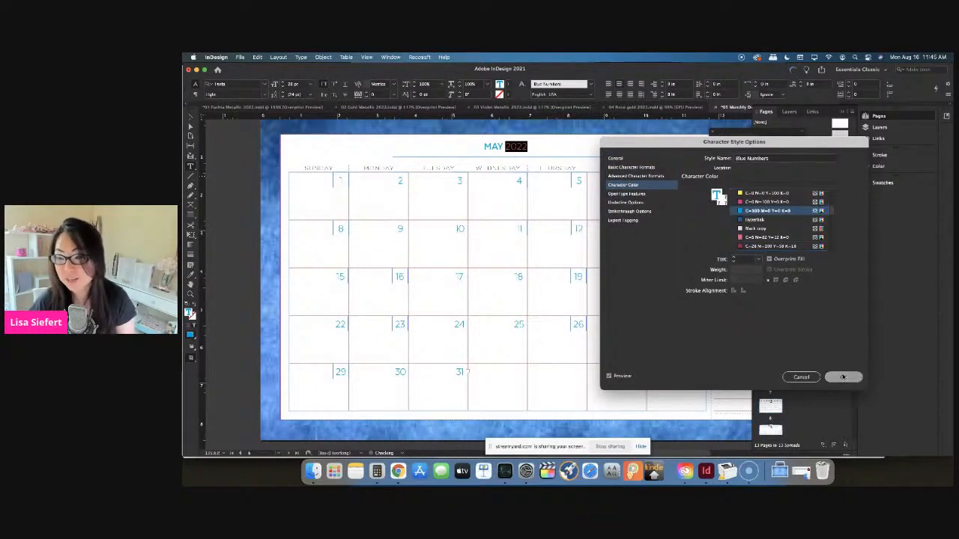
{"action": "left_click", "coordinate": [844, 376]}
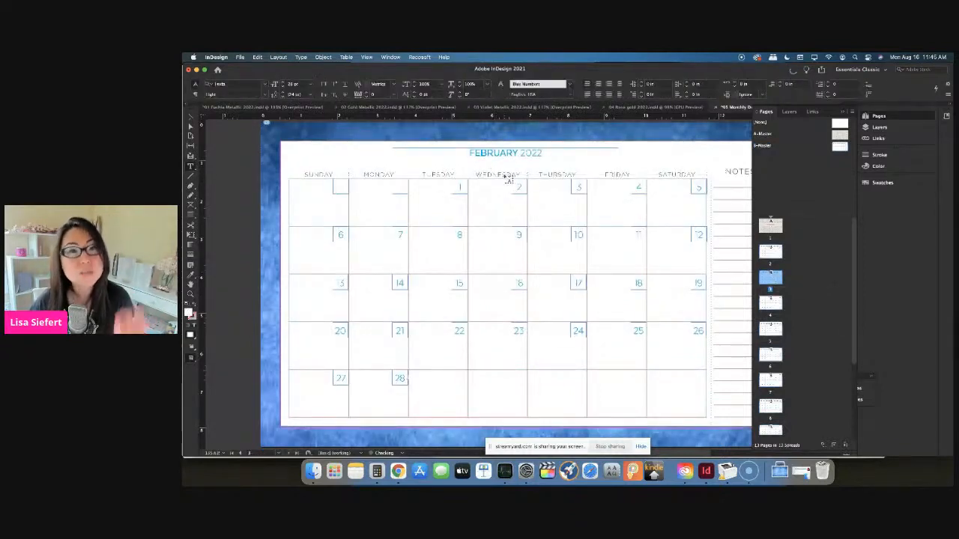
Open the B-Master page showing the blank calendar grid and its weekday header text.
{"action": "left_click", "coordinate": [323, 57]}
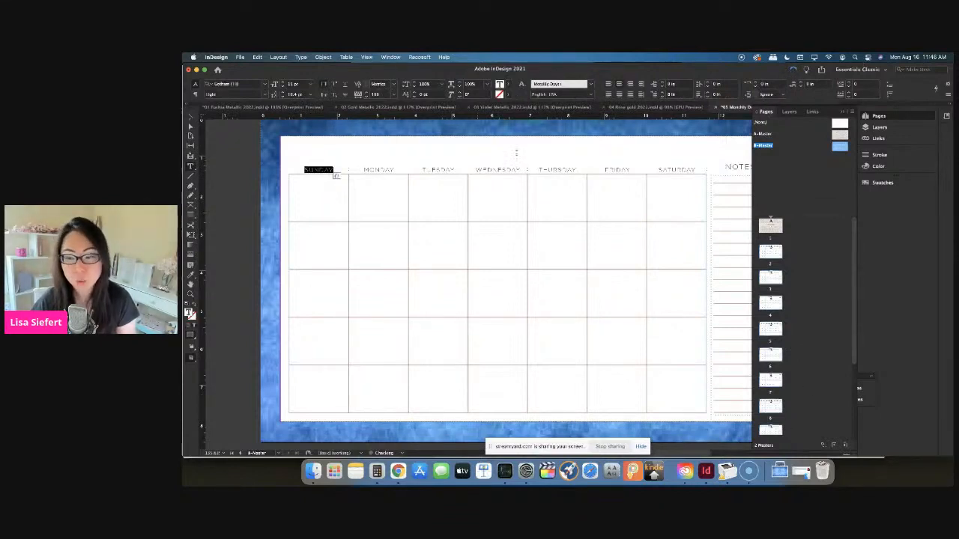
Set the Metallic Days character style's colour to the cyan swatch so weekday names show blue.
{"action": "left_click", "coordinate": [390, 57]}
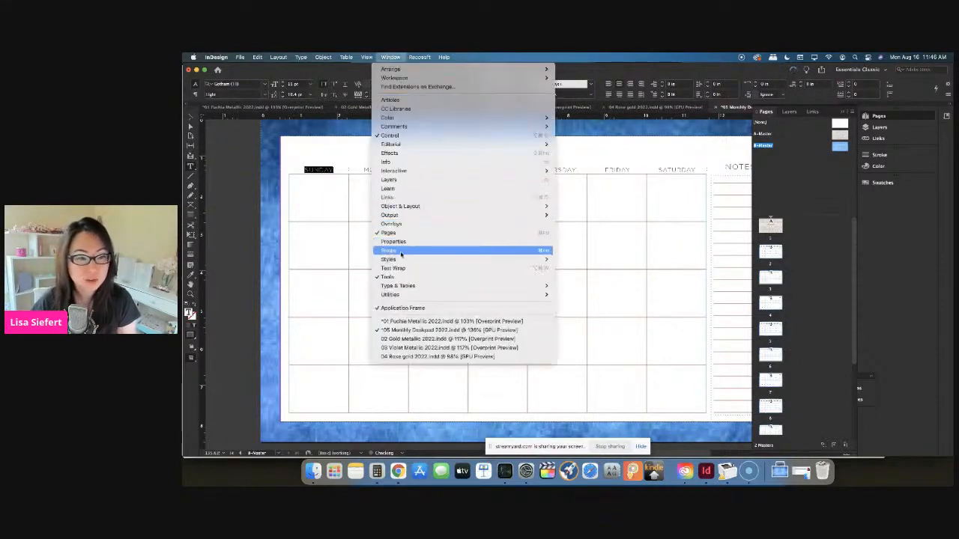
{"action": "left_click", "coordinate": [388, 250]}
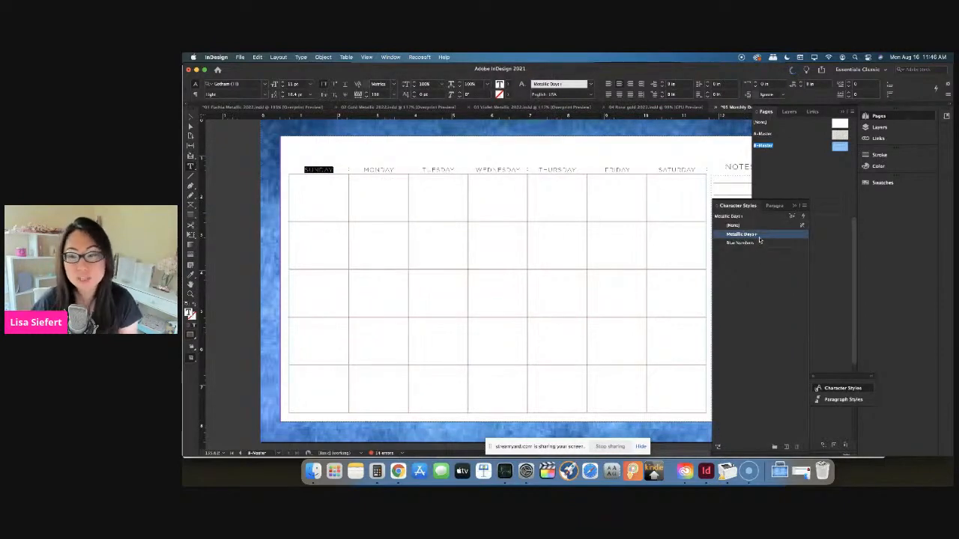
{"action": "double_click", "coordinate": [742, 234]}
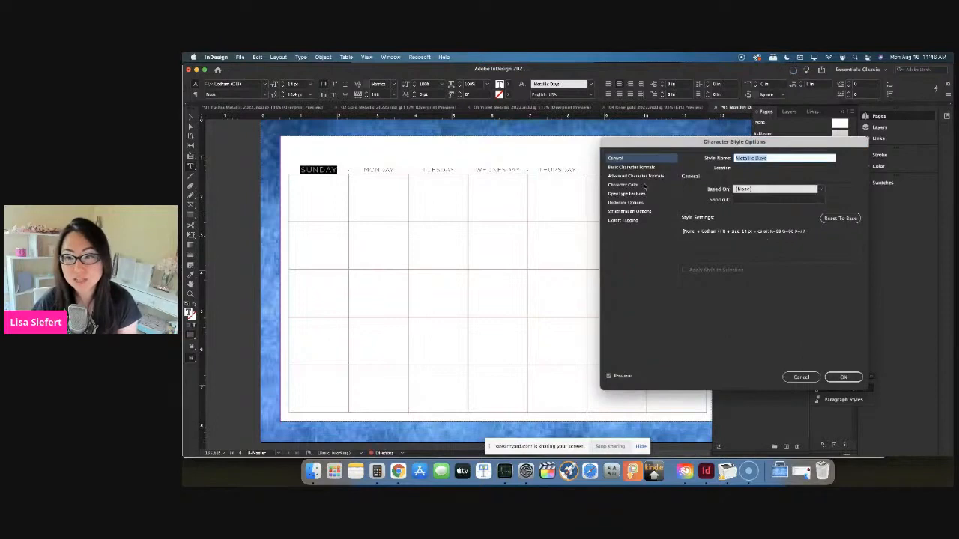
{"action": "left_click", "coordinate": [622, 184]}
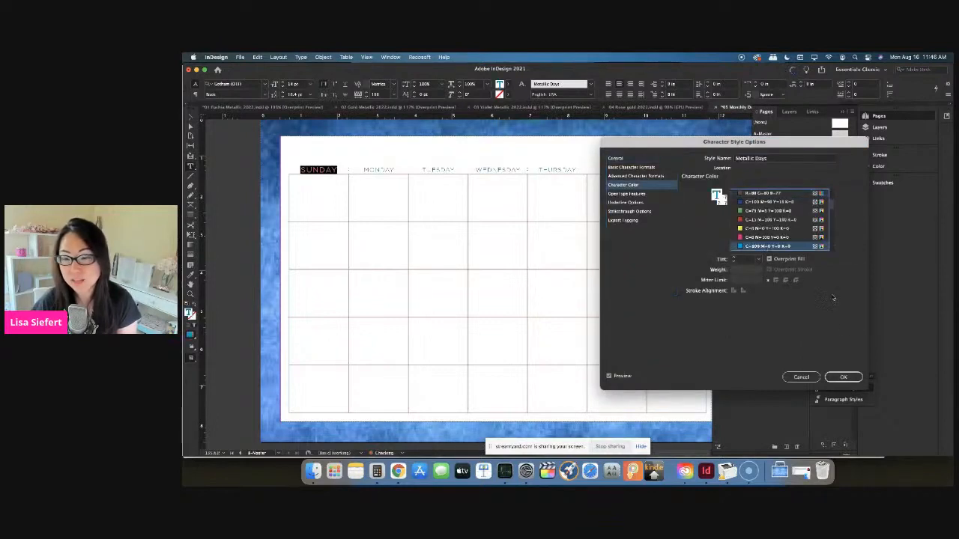
{"action": "left_click", "coordinate": [842, 376]}
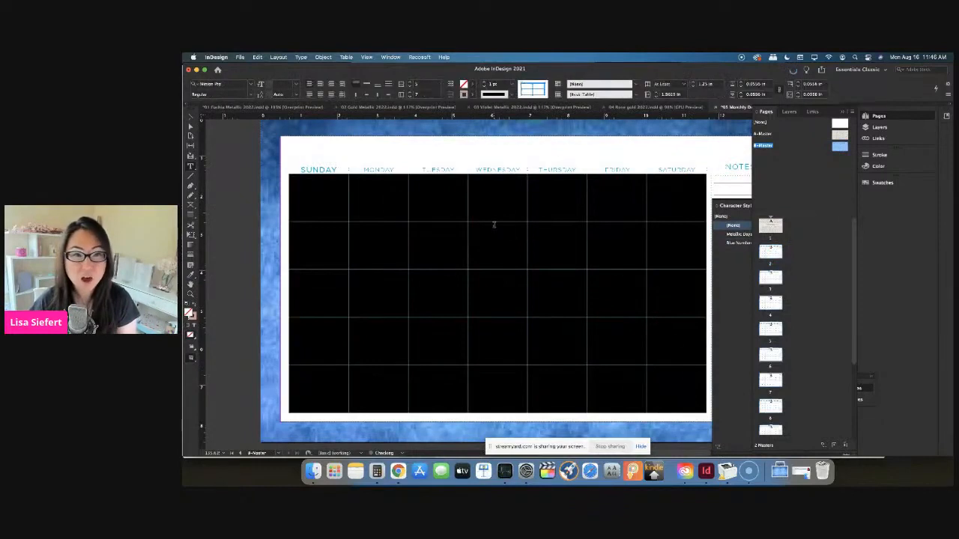
{"action": "left_click", "coordinate": [388, 105]}
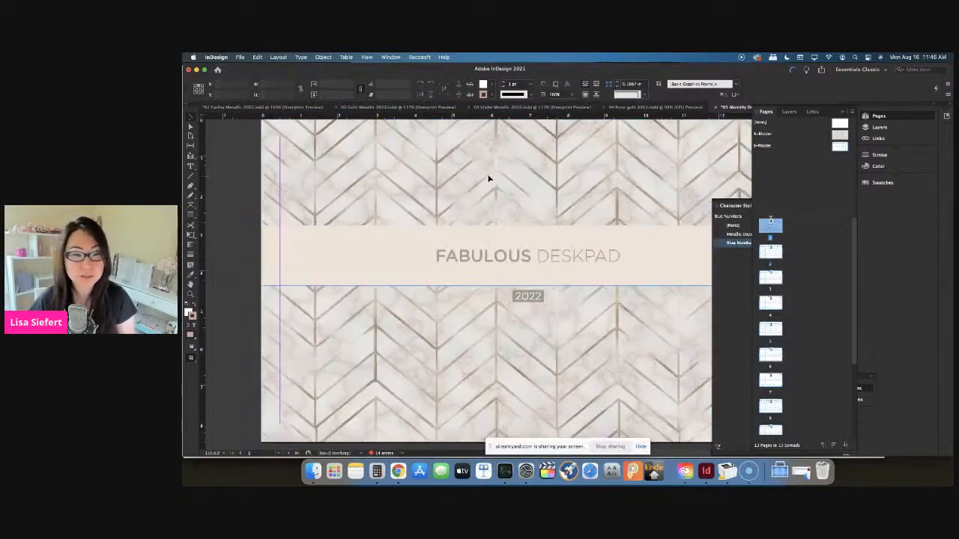
{"action": "mouse_move", "coordinate": [442, 206]}
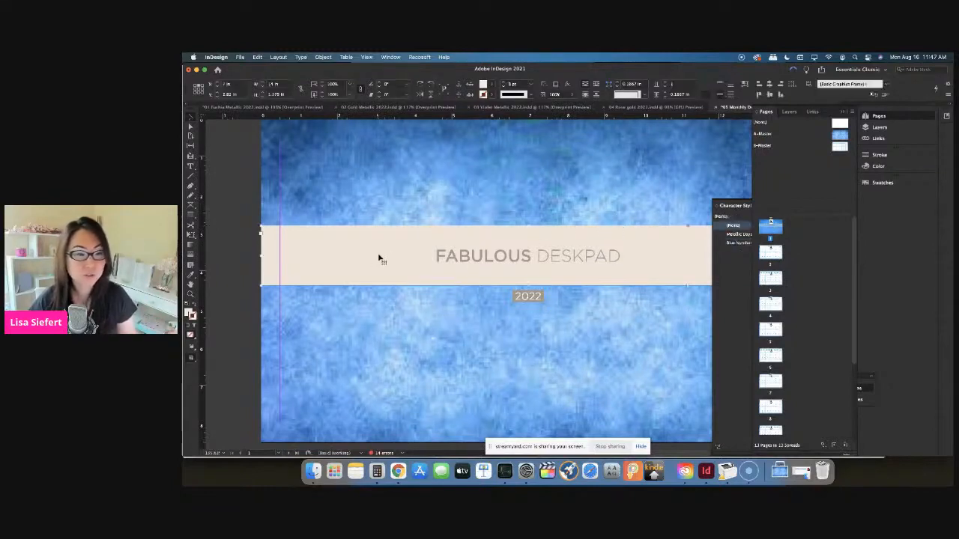
Select the cover's title banner and 2022 year box, then return to the StreamYard broadcast.
{"action": "left_click", "coordinate": [408, 94]}
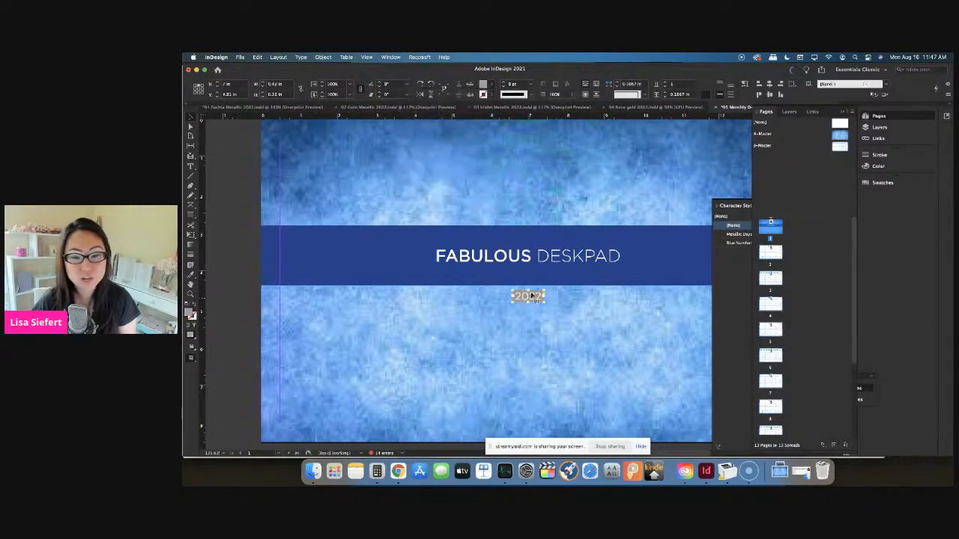
{"action": "left_click", "coordinate": [409, 98]}
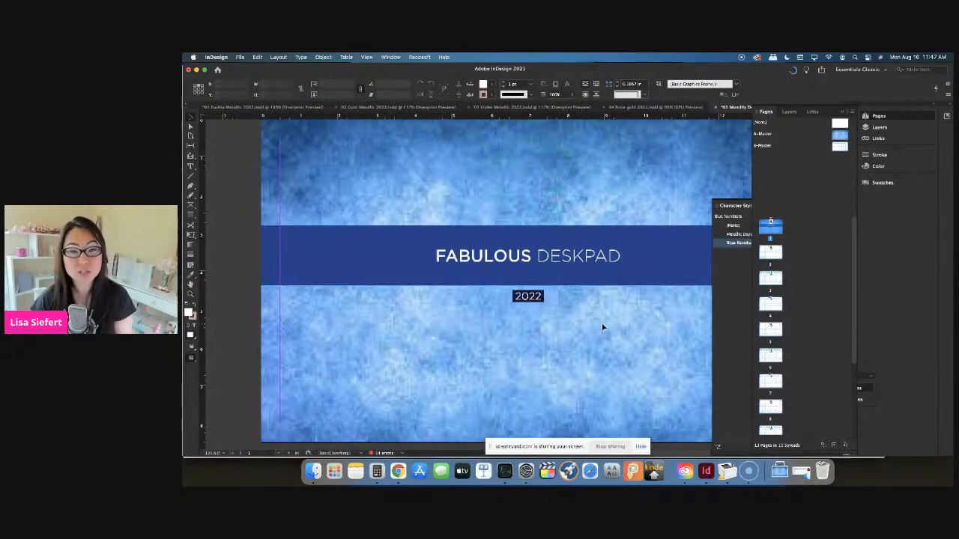
{"action": "mouse_move", "coordinate": [414, 439]}
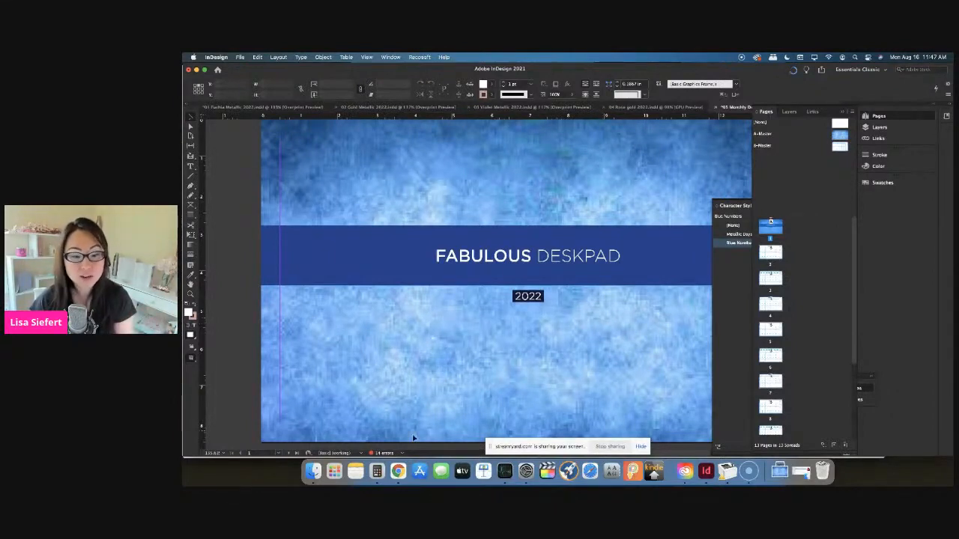
{"action": "left_click", "coordinate": [397, 471]}
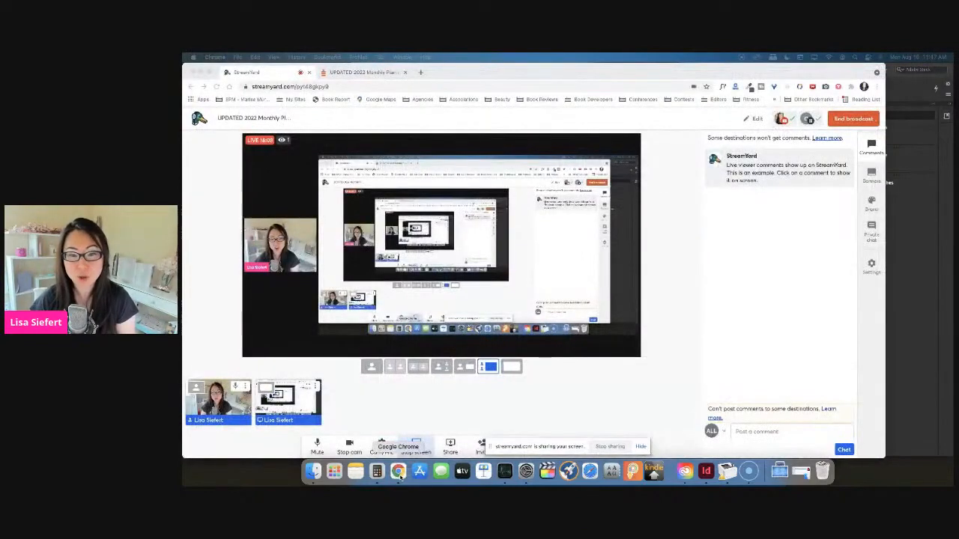